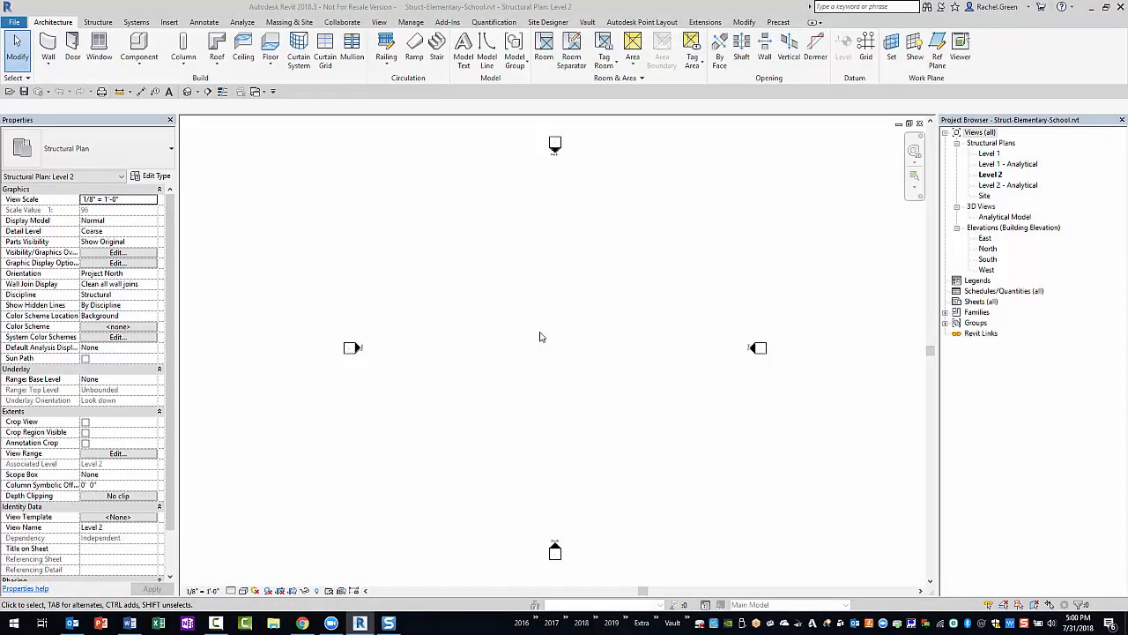
mouse_move(719, 247)
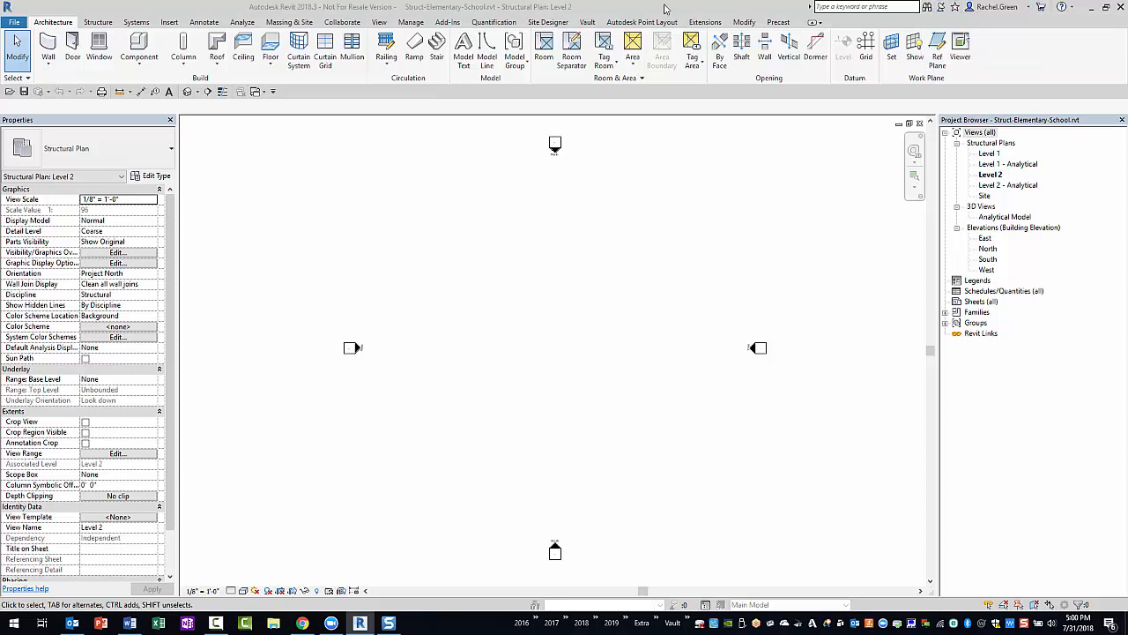
- Initiate cloud collaboration for the Struct-Elementary-School model in the Serious Structures folder
left_click(342, 21)
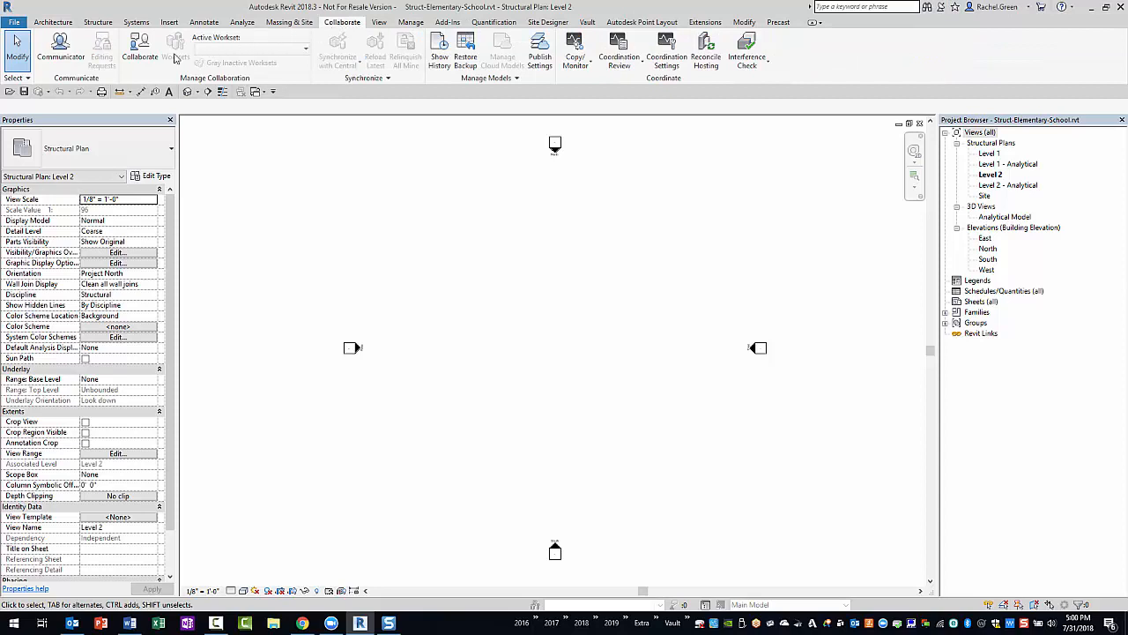
left_click(139, 49)
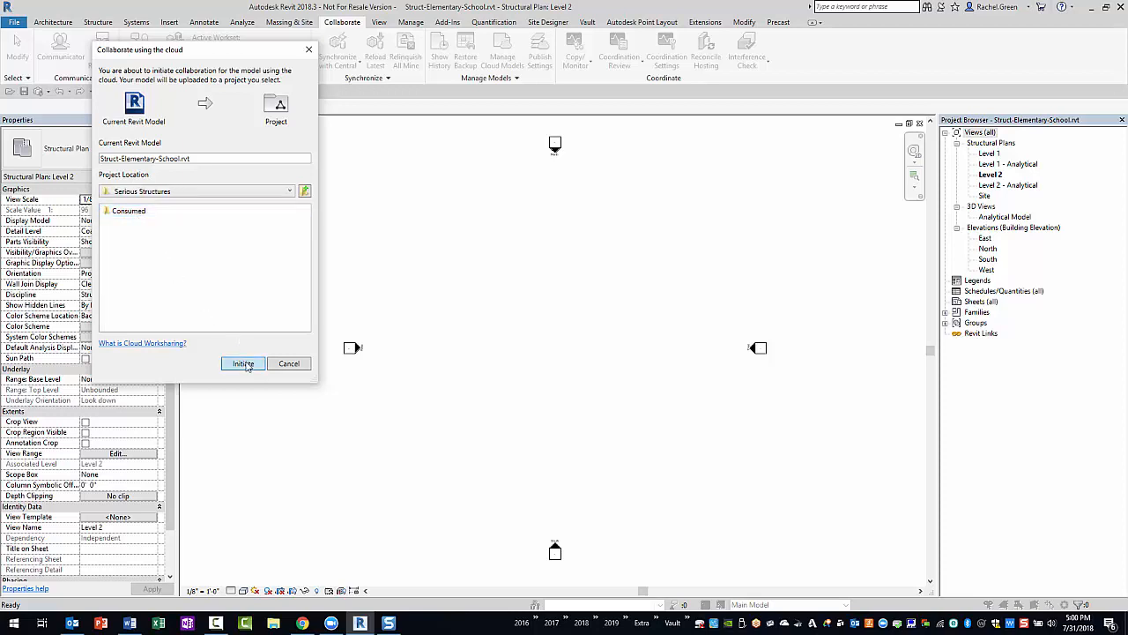
left_click(244, 363)
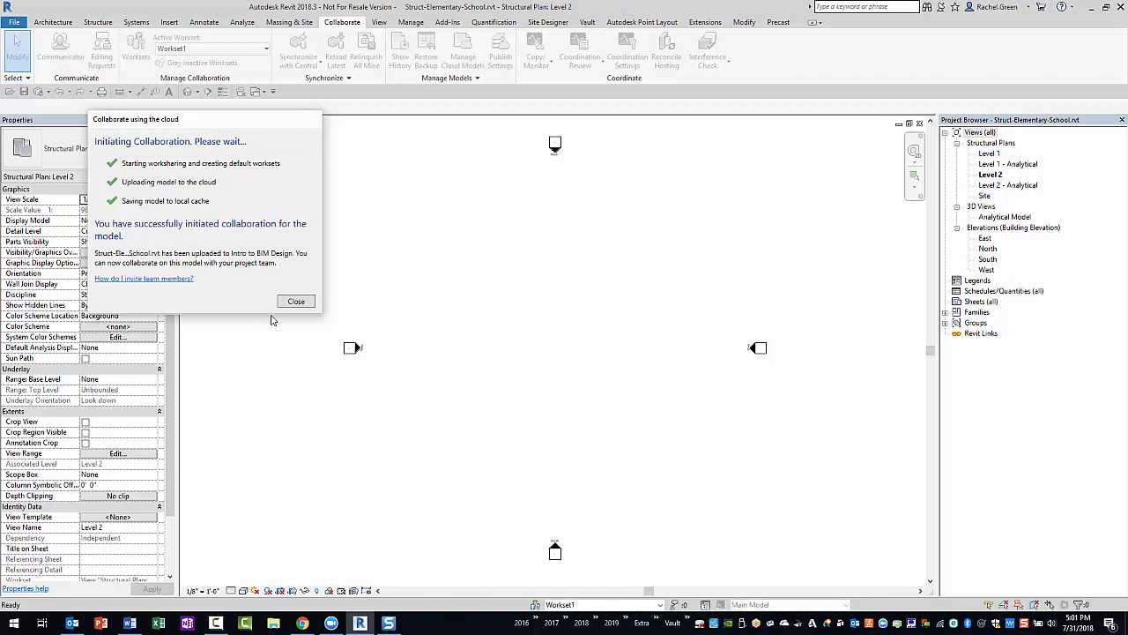
left_click(296, 299)
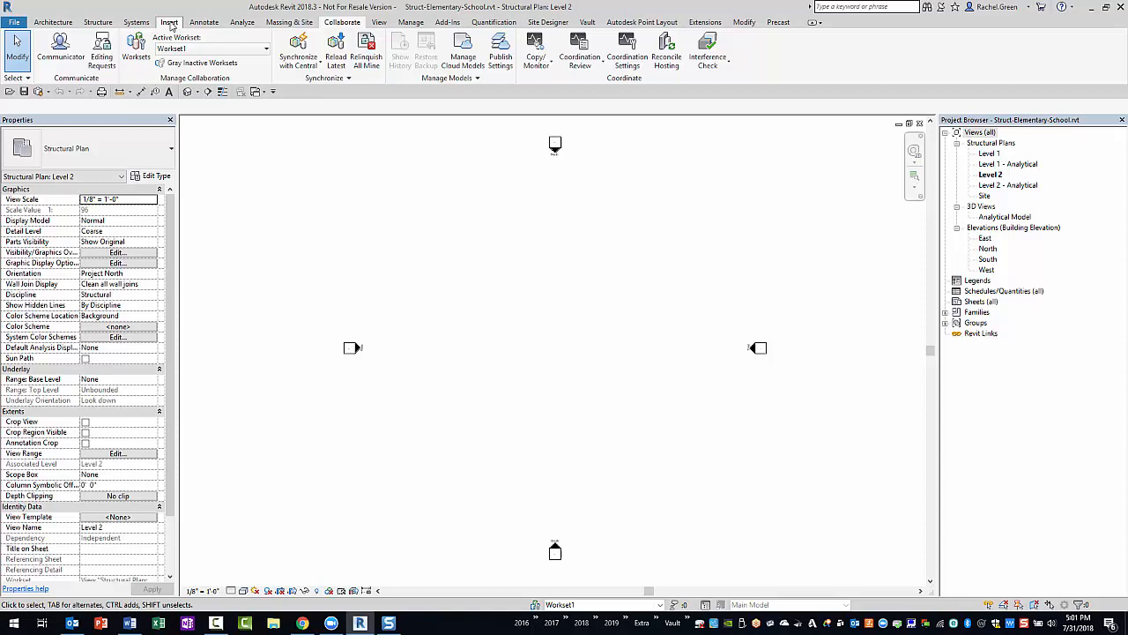
- Start Link Revit and browse Shared > Distinct Architecture to select Elementary-School.rvt
left_click(169, 21)
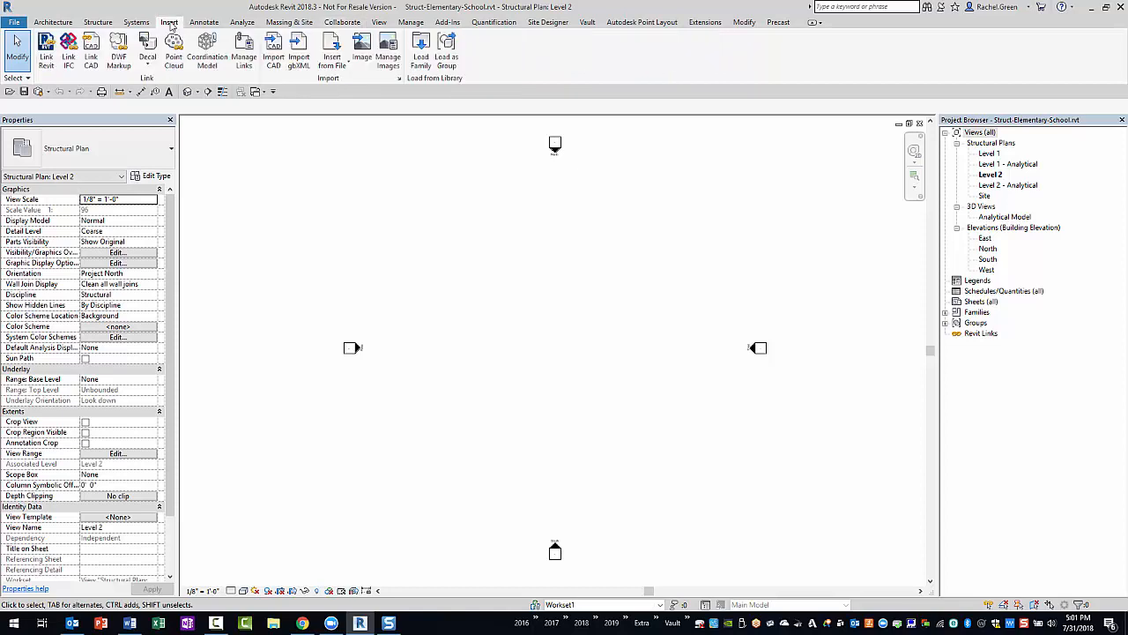
left_click(46, 49)
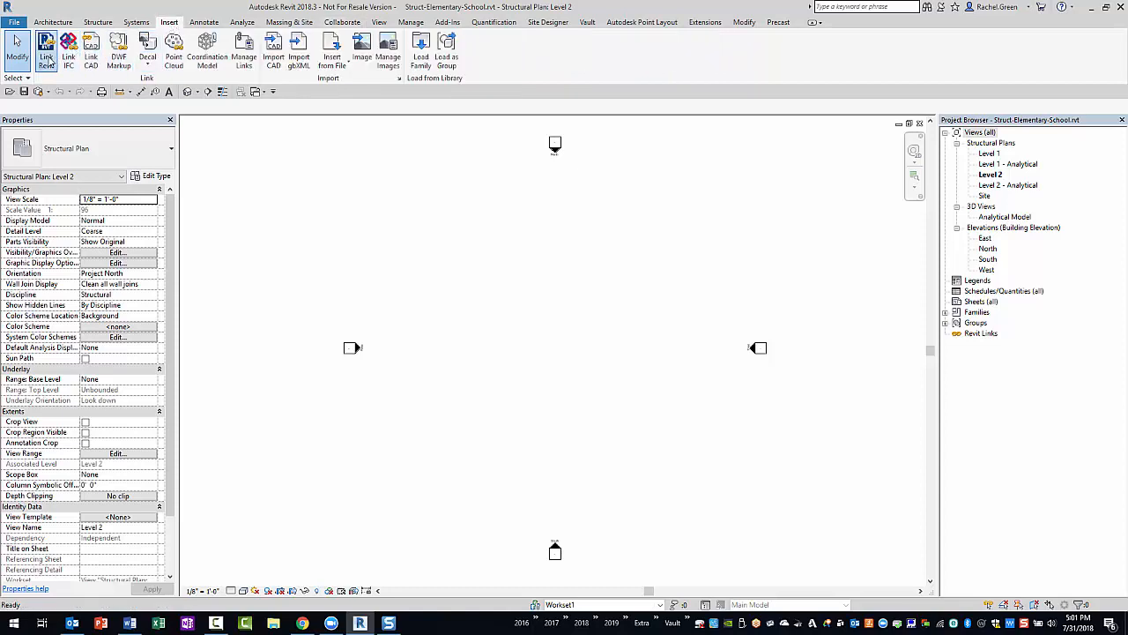
left_click(46, 49)
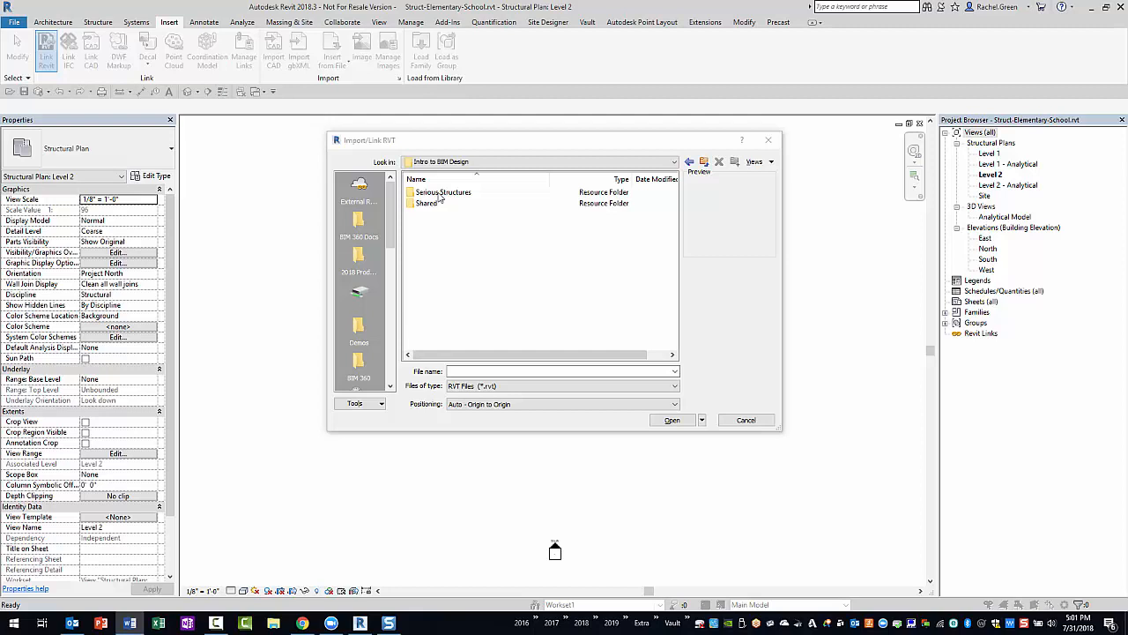
double_click(426, 202)
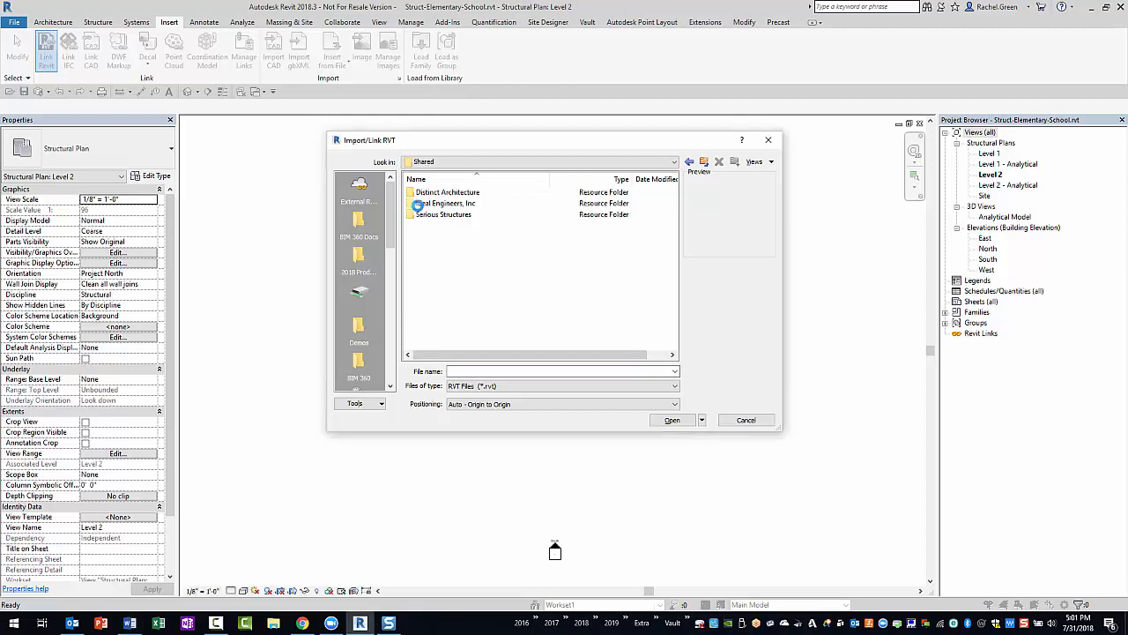
double_click(448, 191)
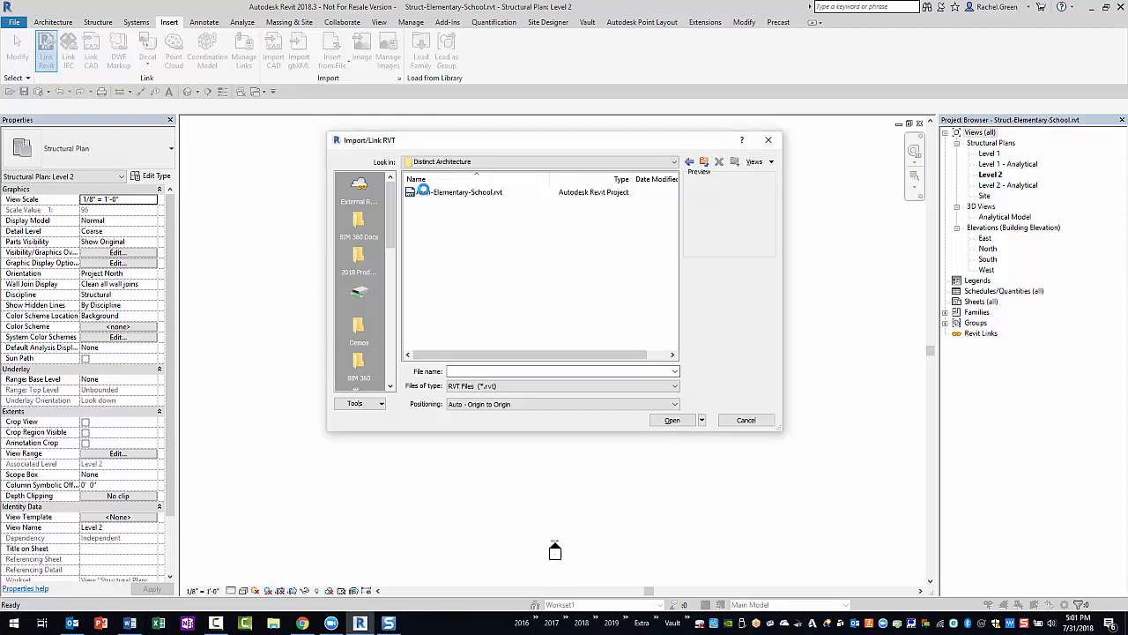
left_click(459, 192)
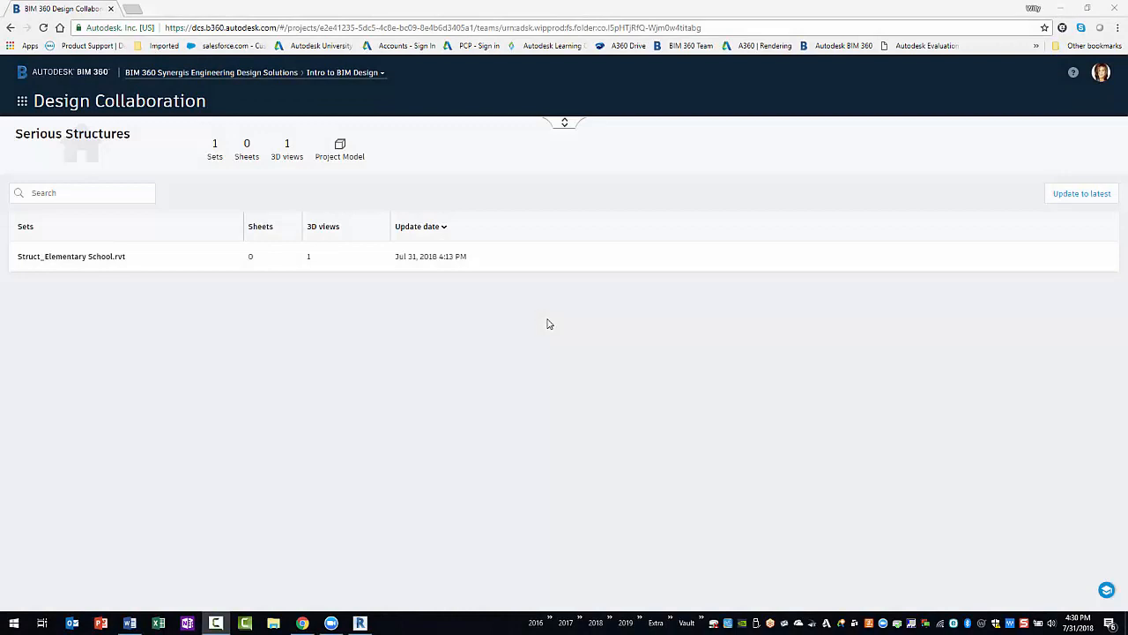
- Expand the project timeline and open the Distinct Architecture 50% DD package details
left_click(565, 121)
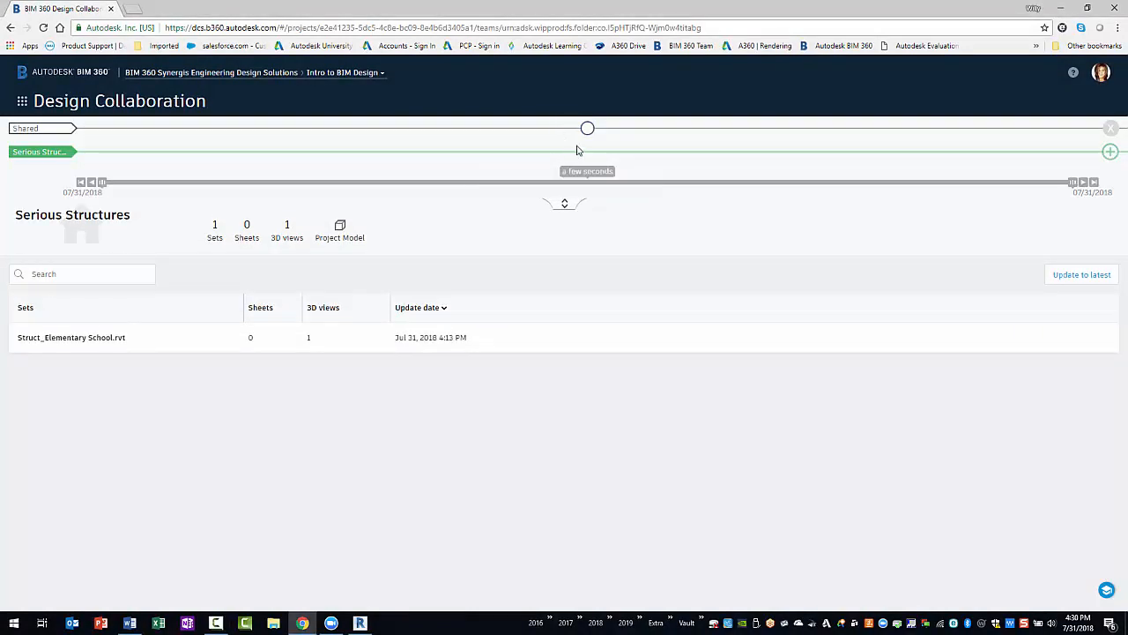
mouse_move(589, 129)
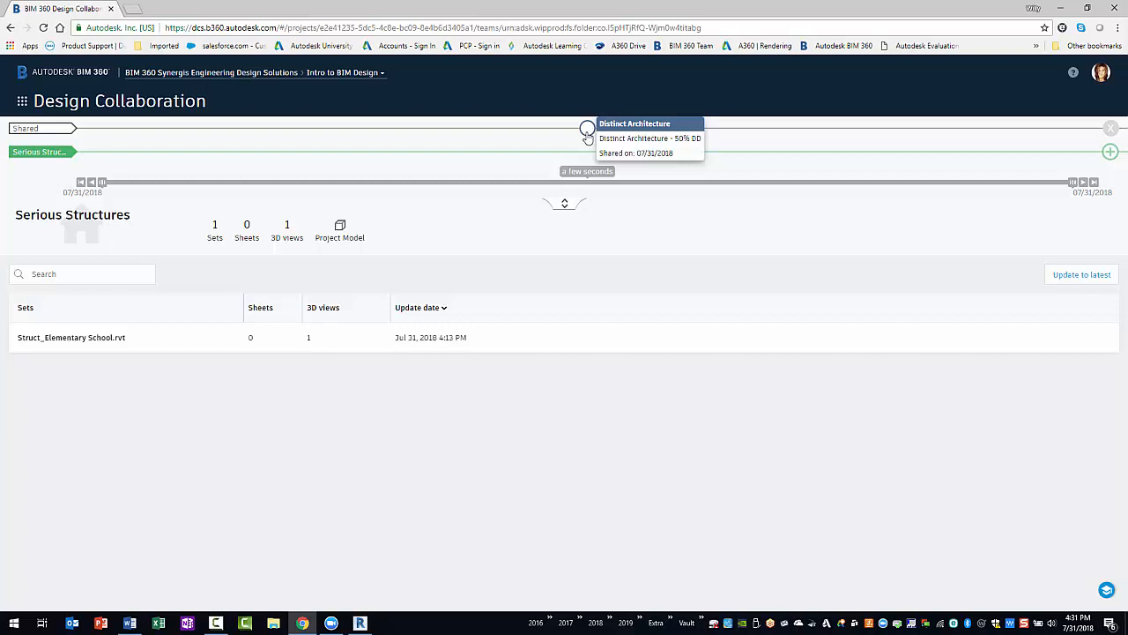
left_click(587, 131)
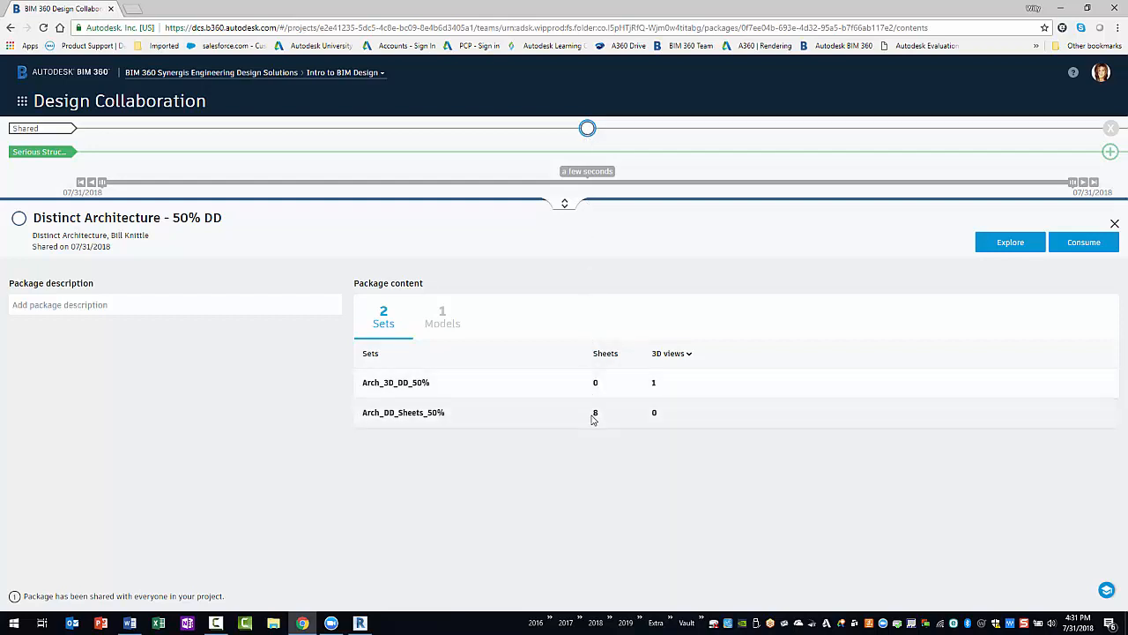
mouse_move(718, 399)
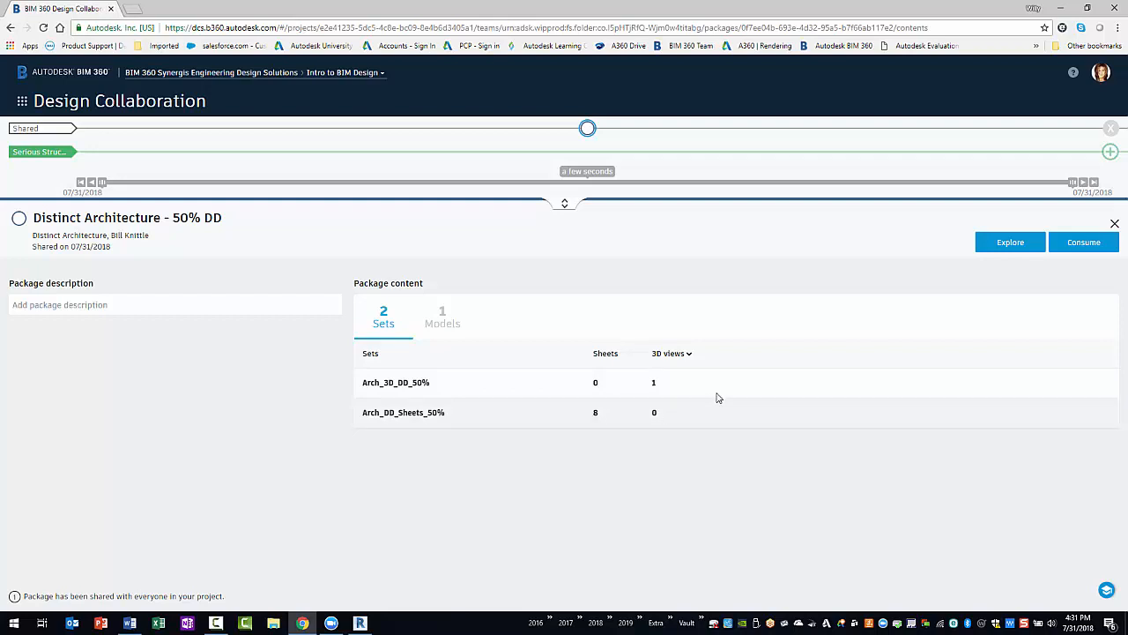
- Explore the package's 3D school model with Orbit and review the viewer's Navigation settings
left_click(1010, 242)
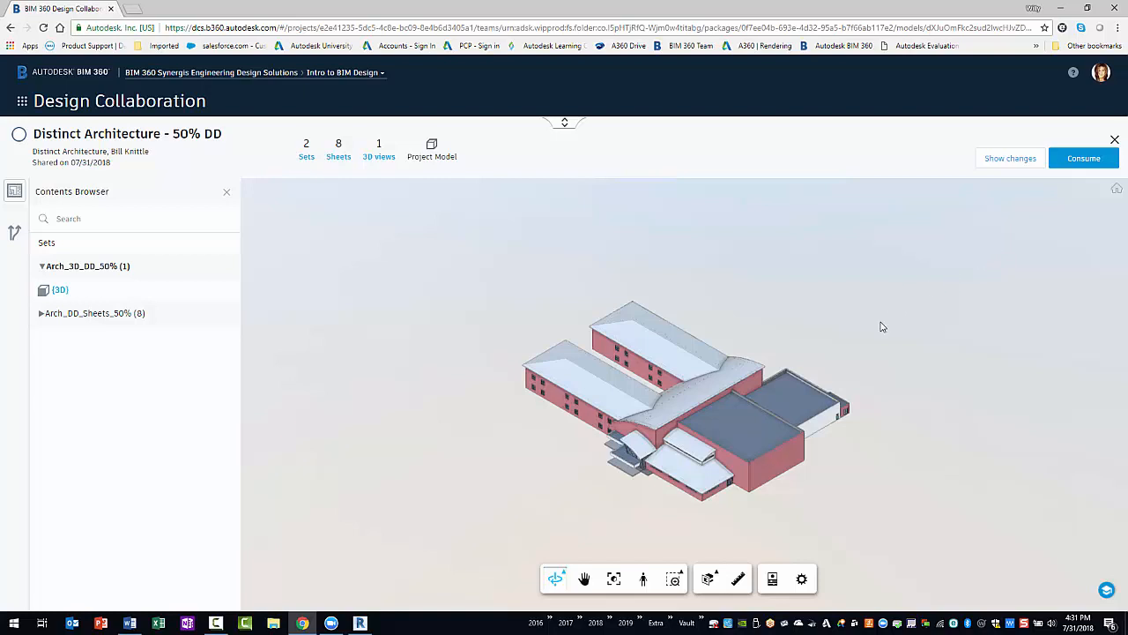
left_click(585, 578)
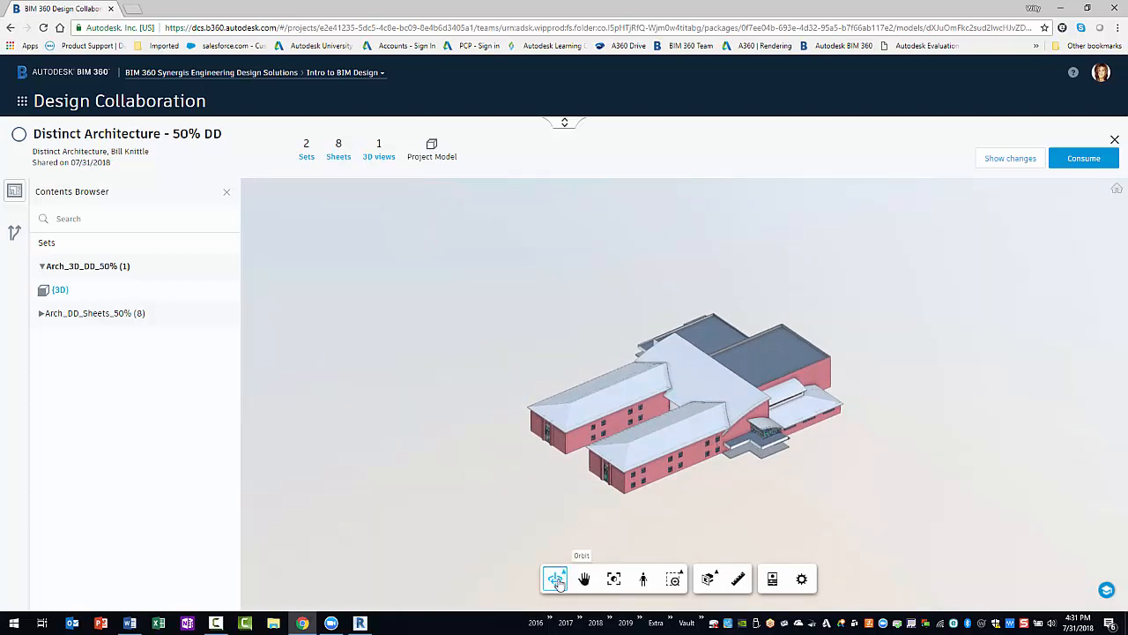
mouse_move(772, 578)
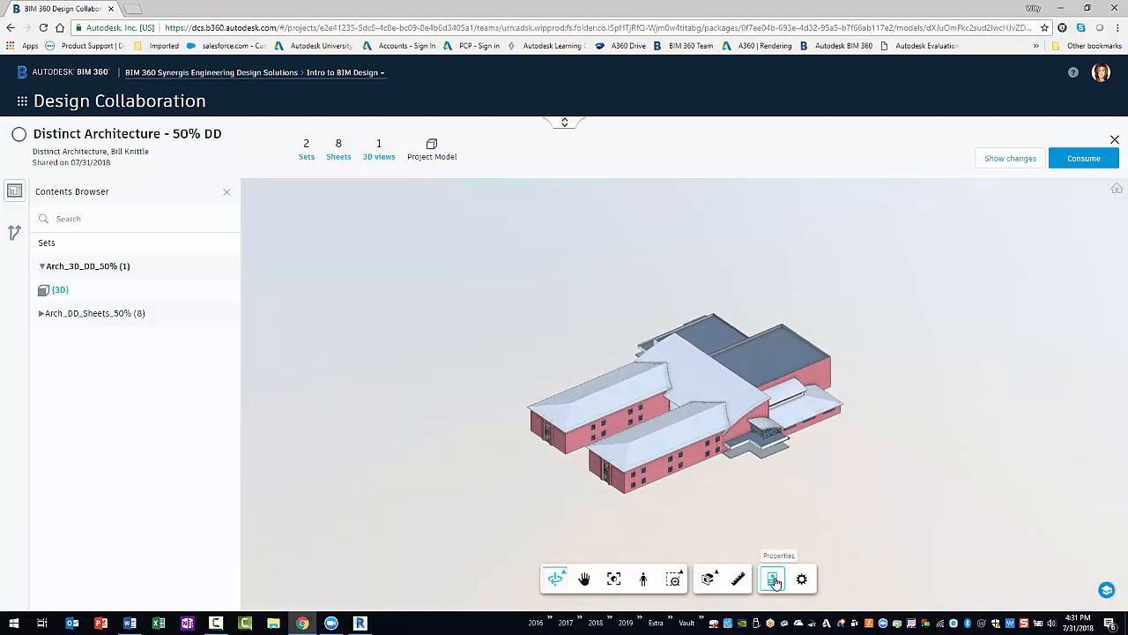
left_click(800, 578)
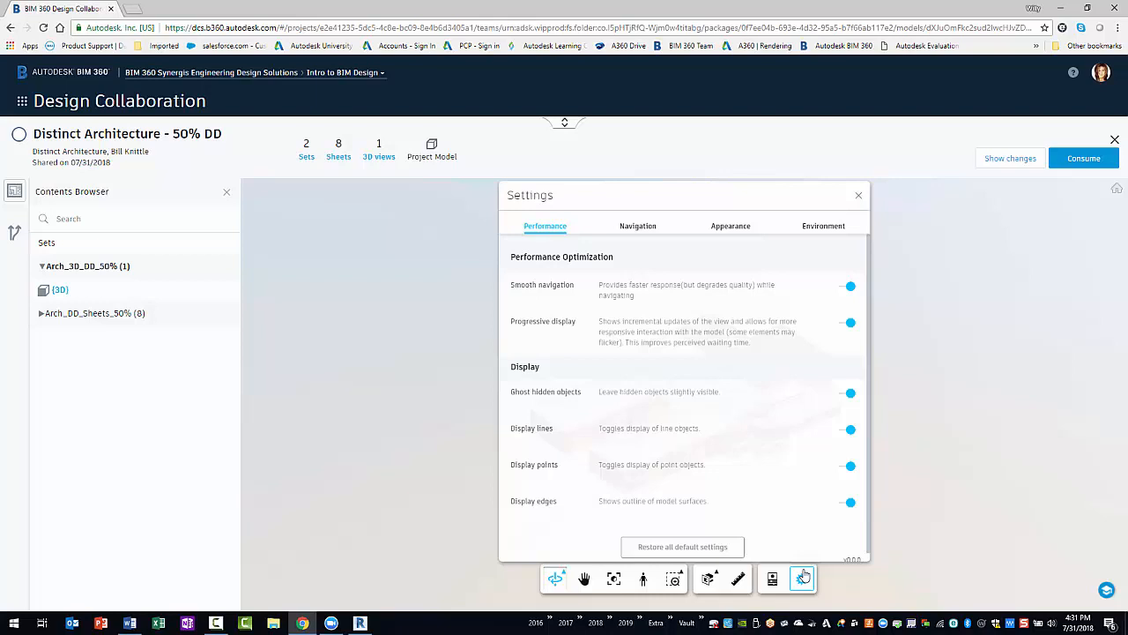
left_click(638, 225)
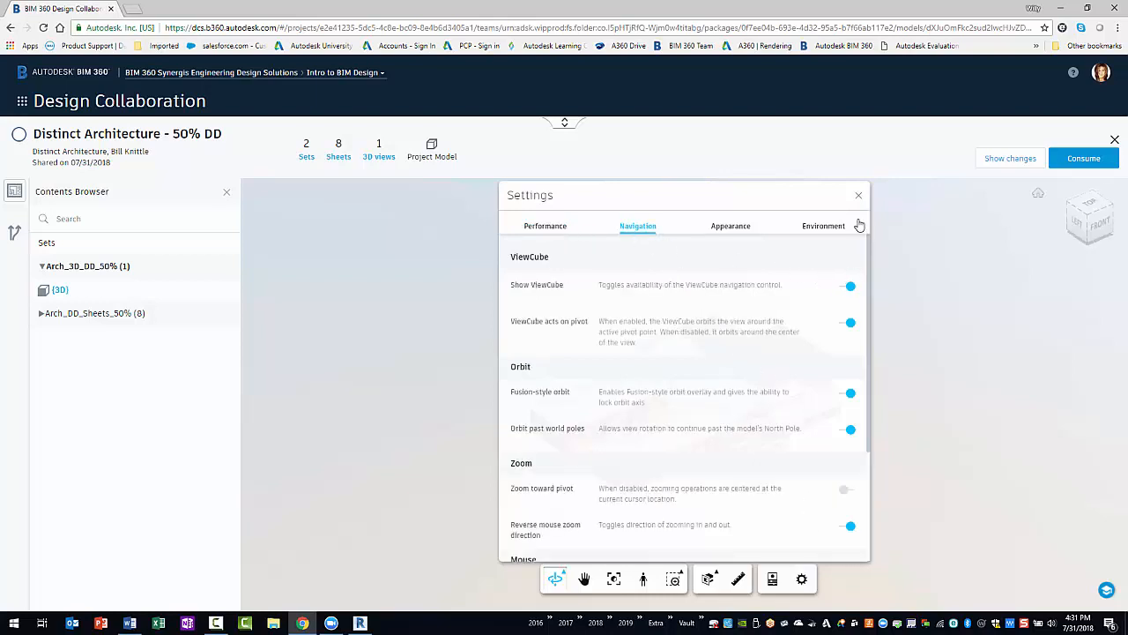
left_click(857, 194)
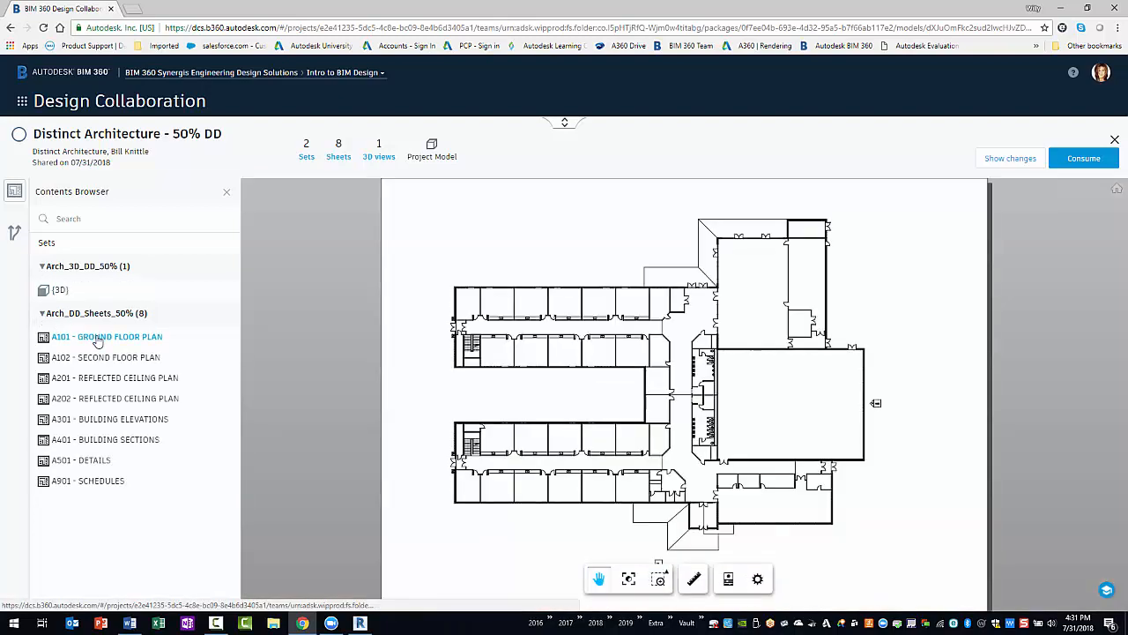
- View the A102 Second Floor Plan and A201 Reflected Ceiling Plan sheets
left_click(106, 357)
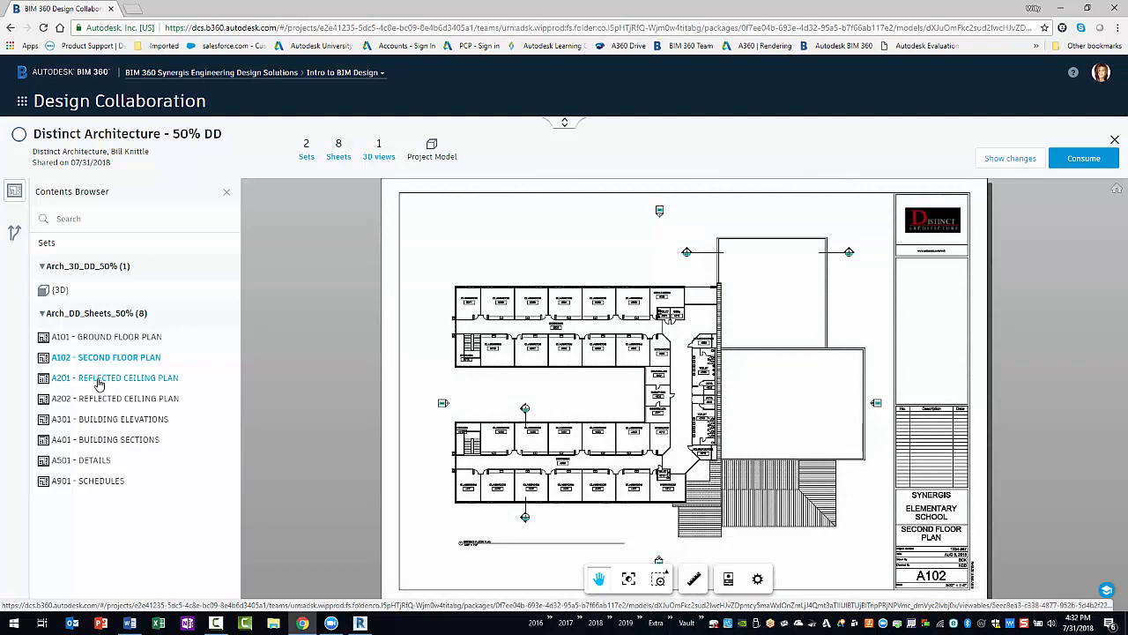
left_click(115, 377)
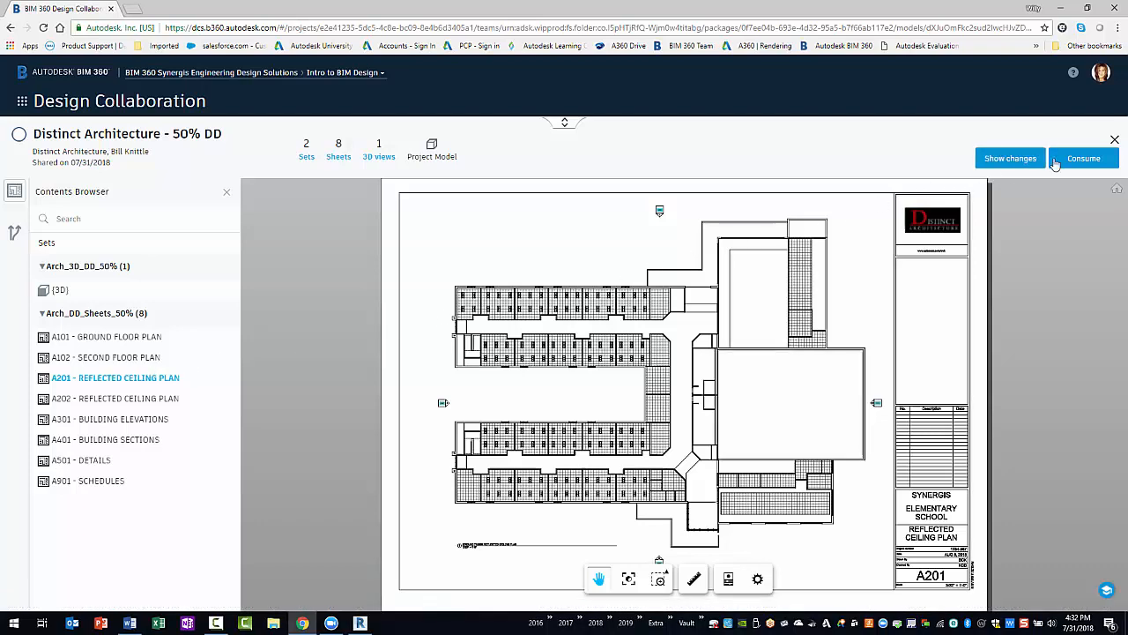
- Consume the Distinct Architecture 50% DD package into the team space and reopen its details
left_click(1082, 158)
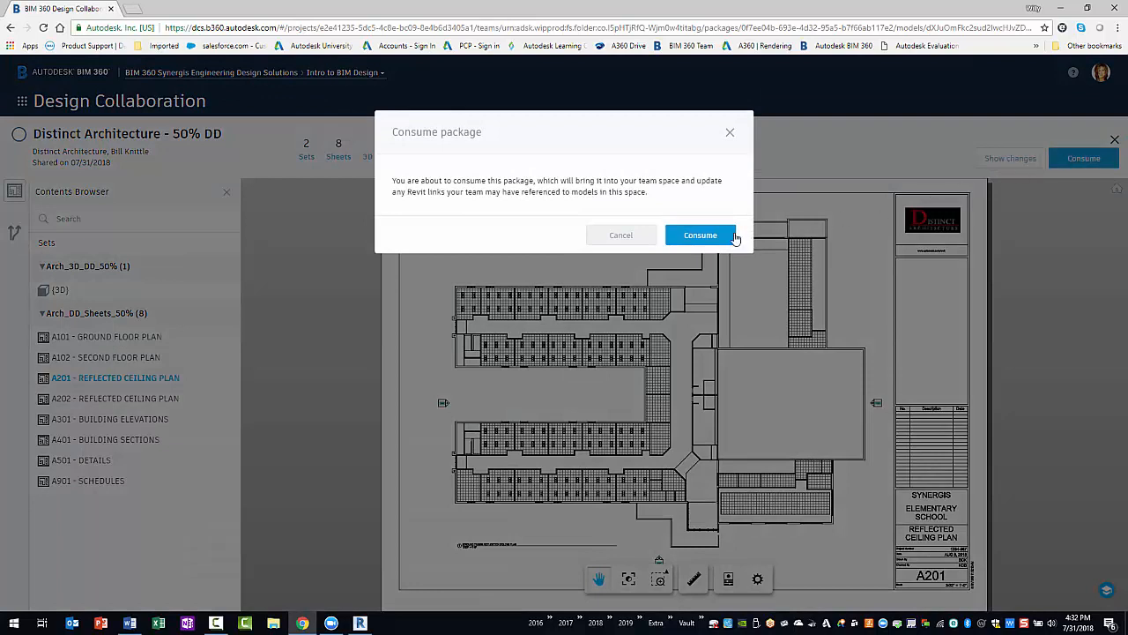
left_click(699, 234)
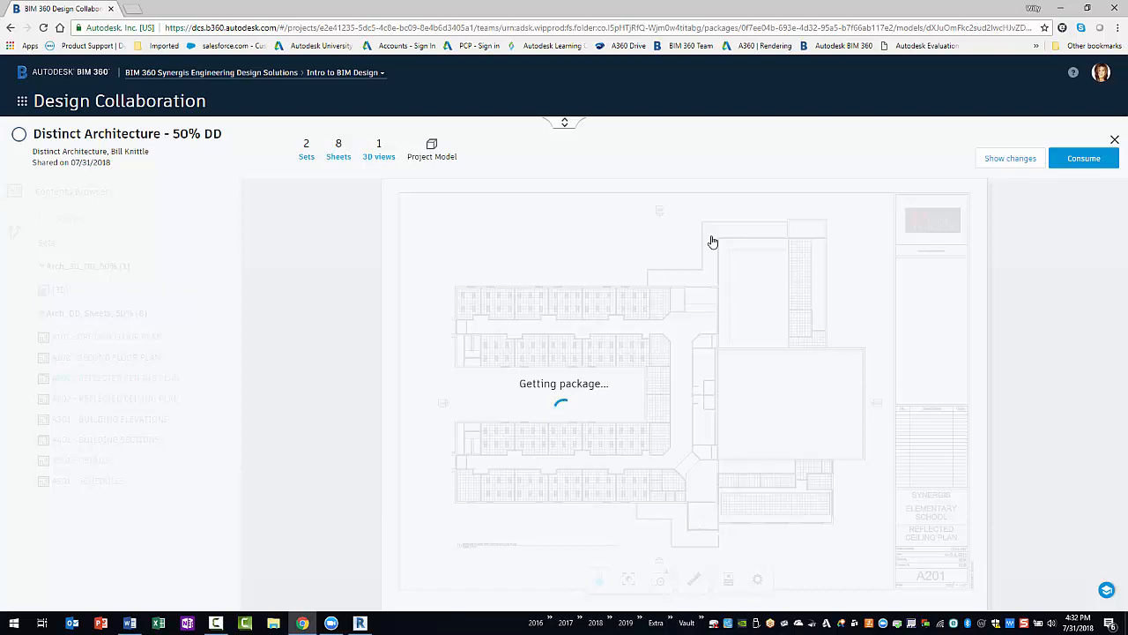
left_click(1082, 158)
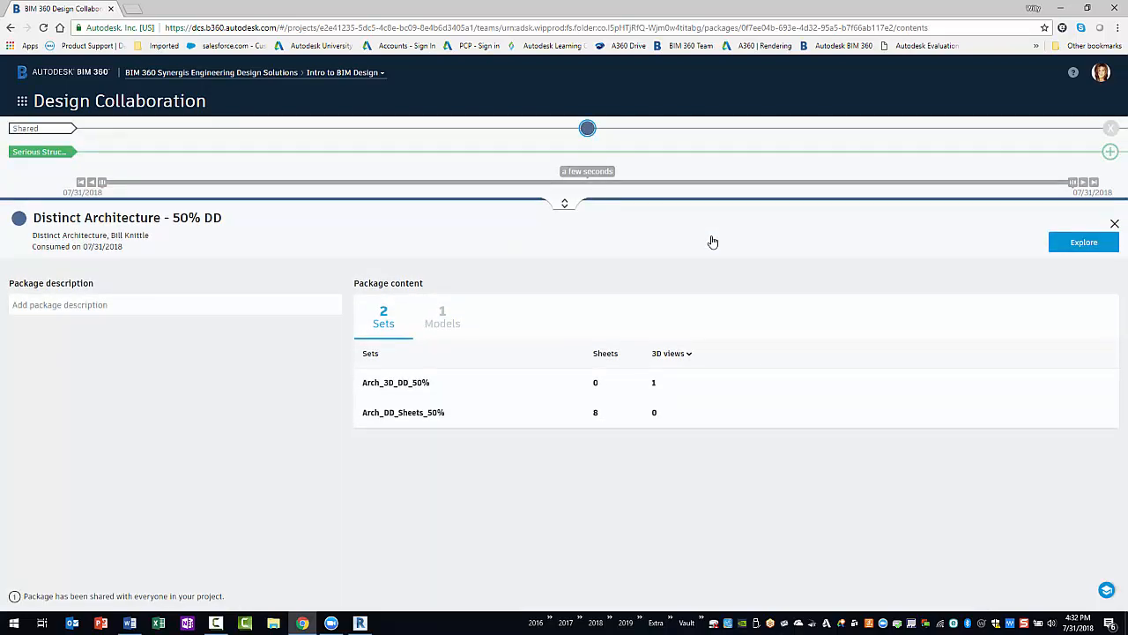
mouse_move(589, 127)
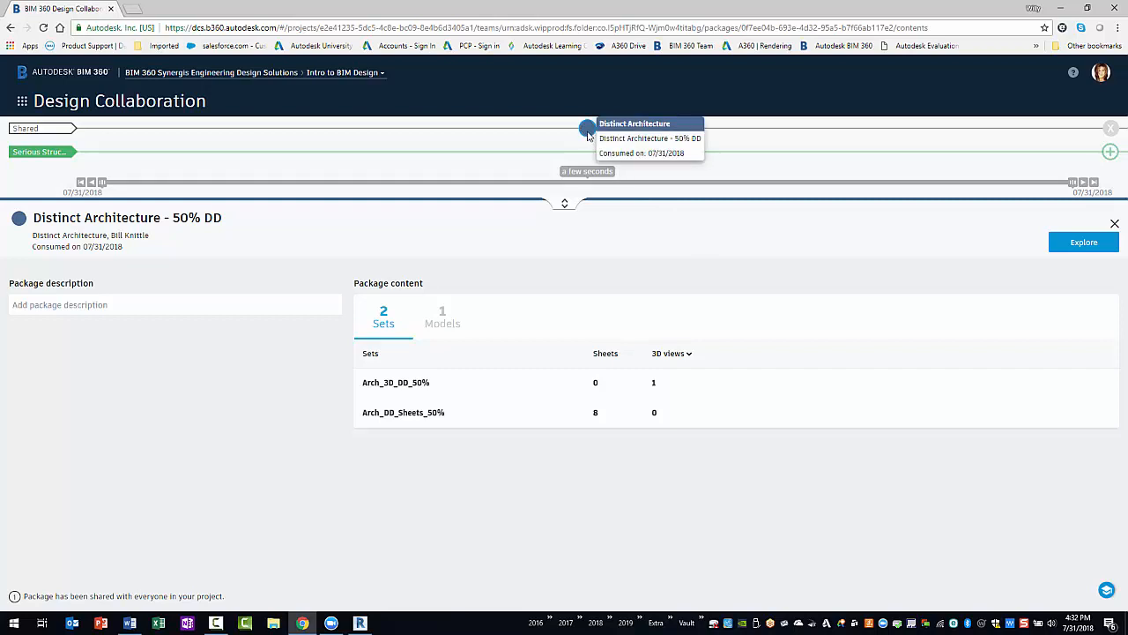
mouse_move(31, 106)
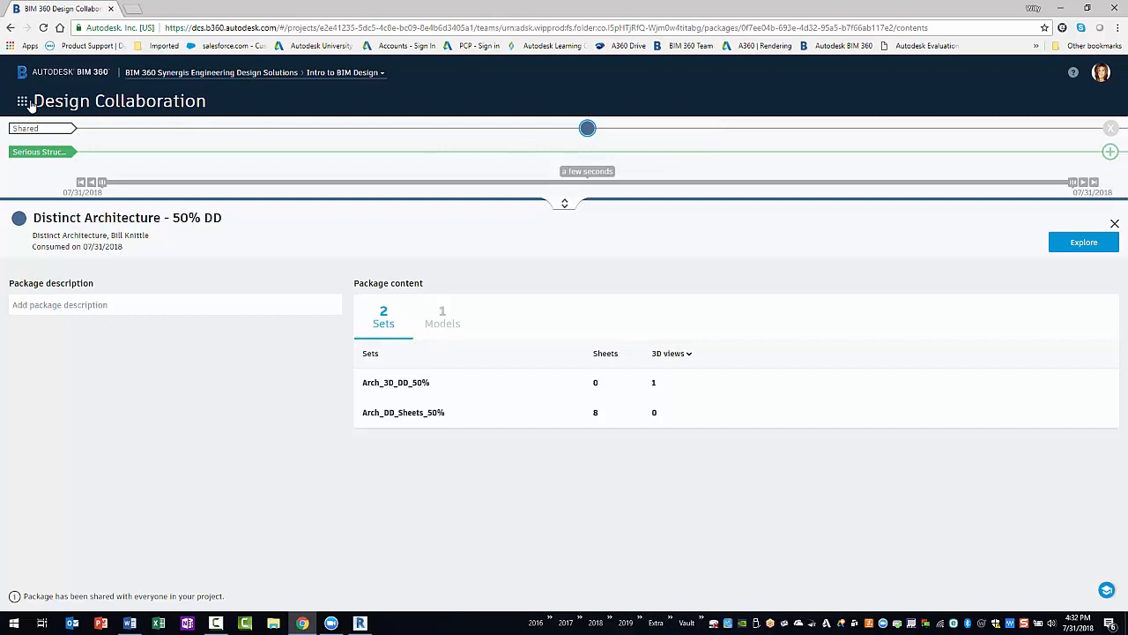
- Switch to Document Management and open the Consumed > Distinct Architecture folder
left_click(21, 100)
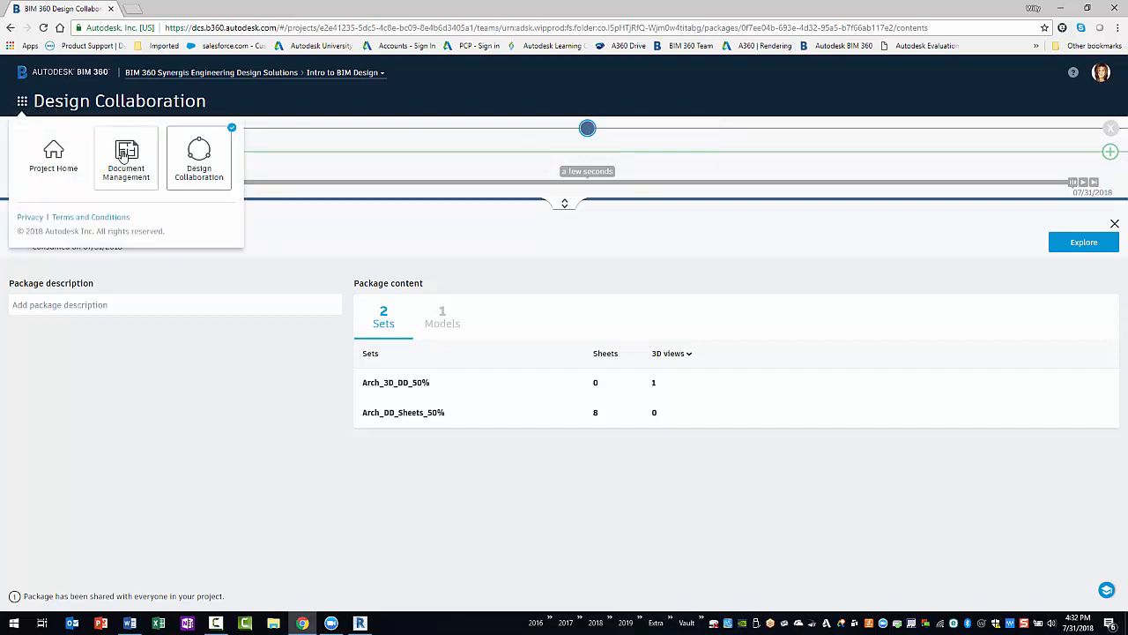
left_click(127, 157)
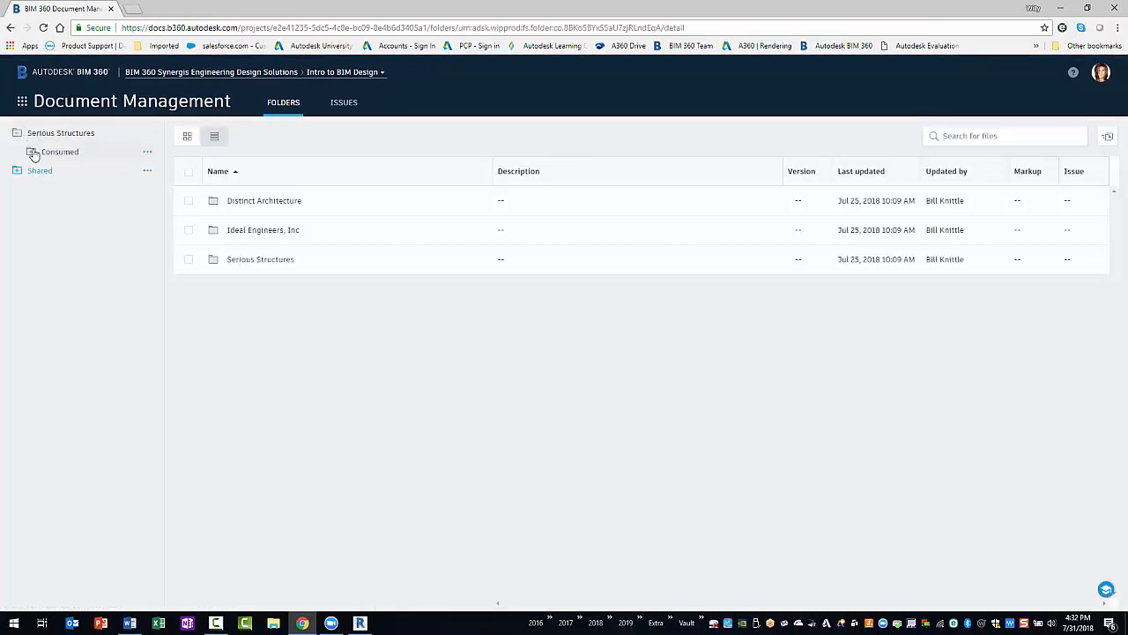
left_click(32, 152)
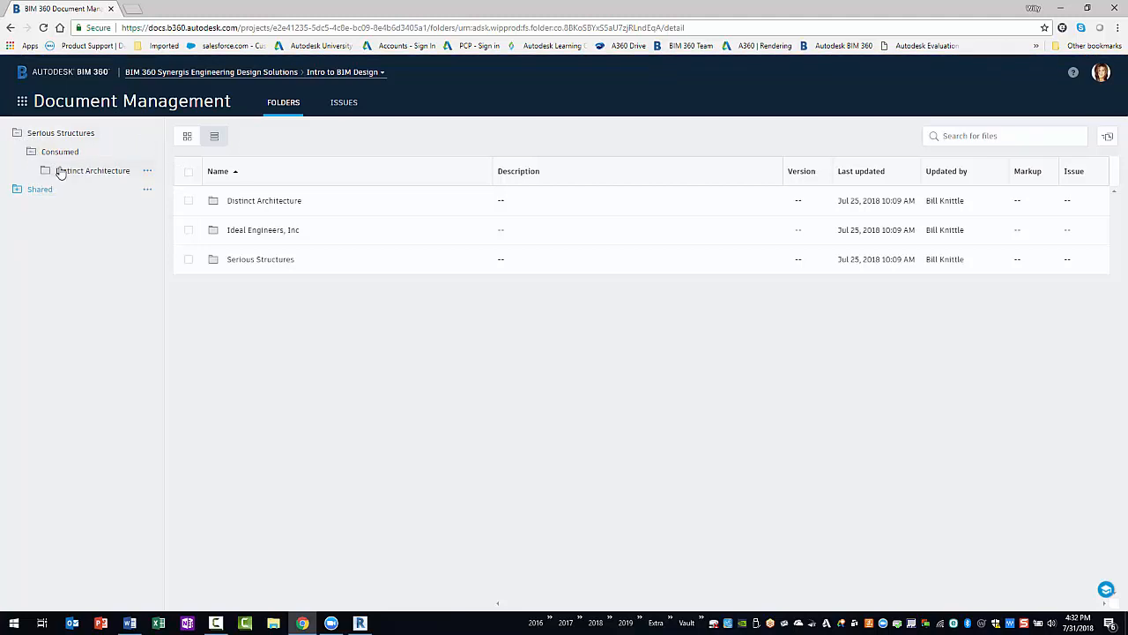
left_click(92, 169)
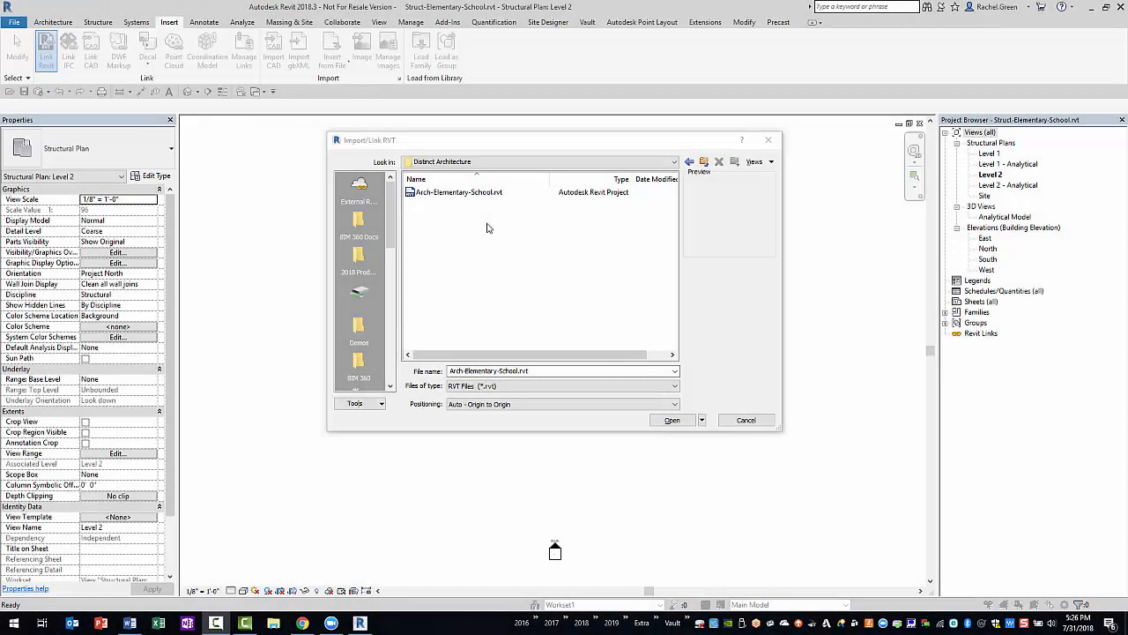
mouse_move(486, 215)
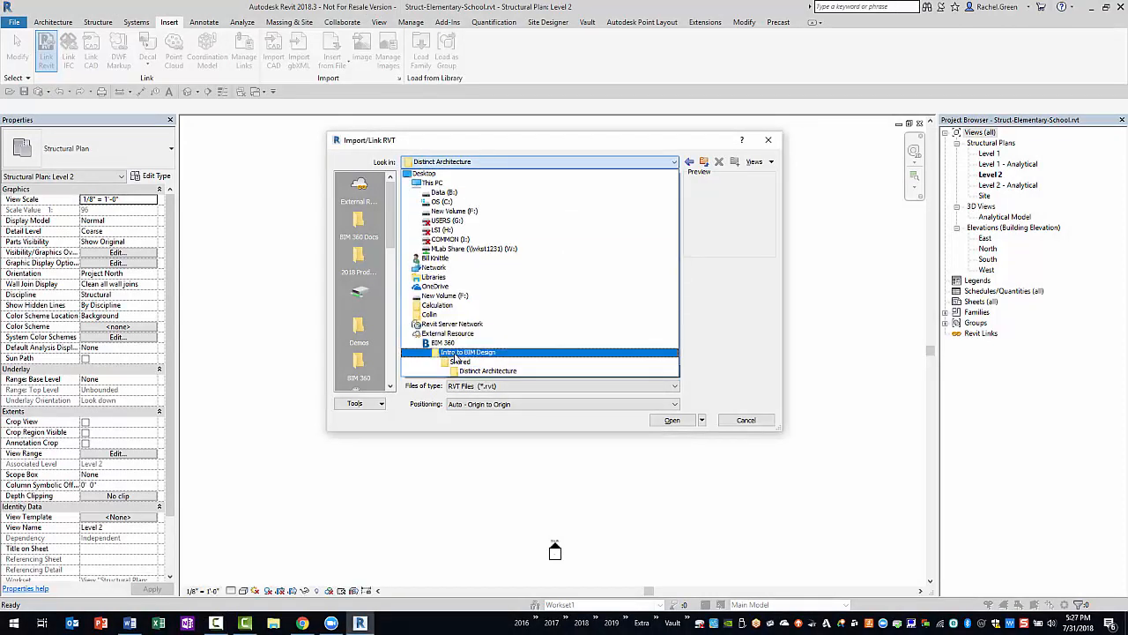
- Browse Intro to BIM Design > Consumed > Distinct Architecture and link Arch-Elementary-School.rvt
left_click(487, 370)
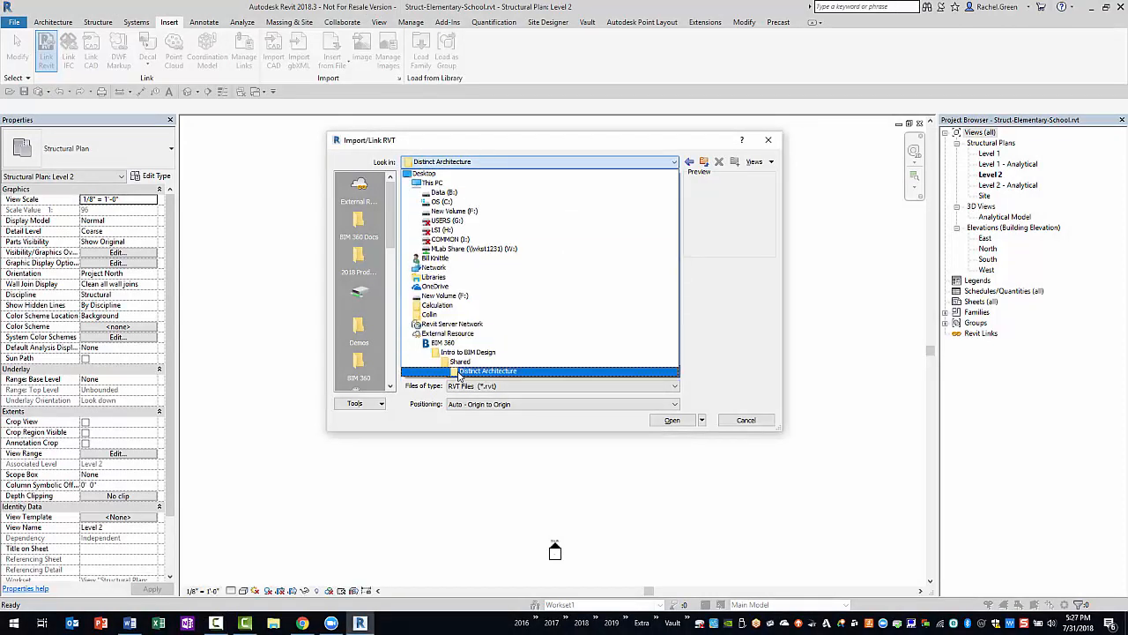
left_click(467, 352)
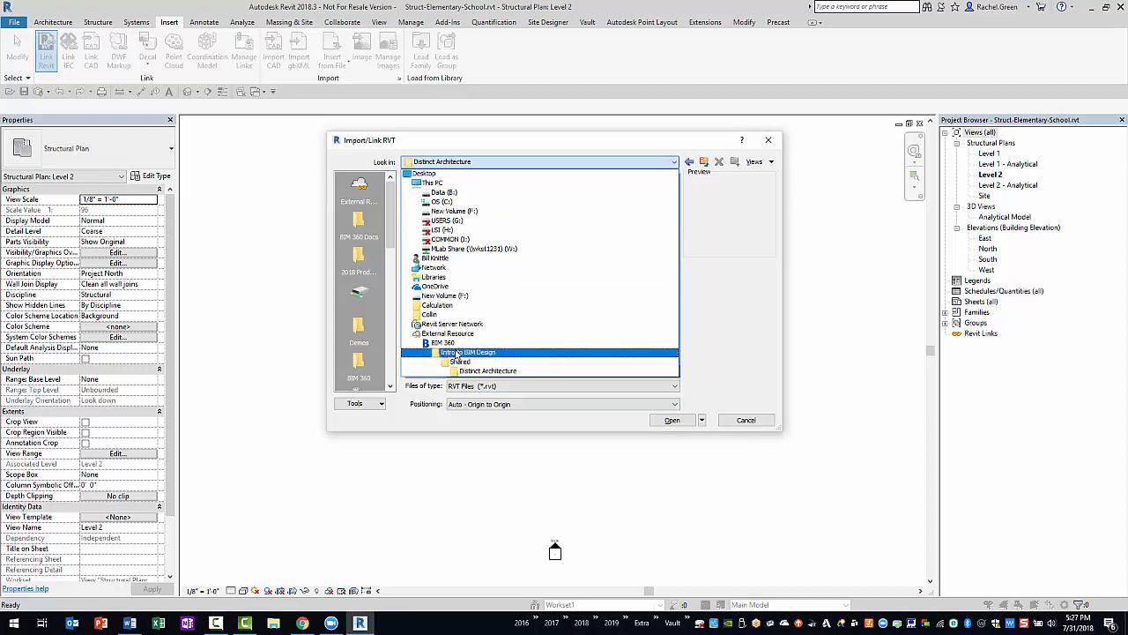
double_click(467, 352)
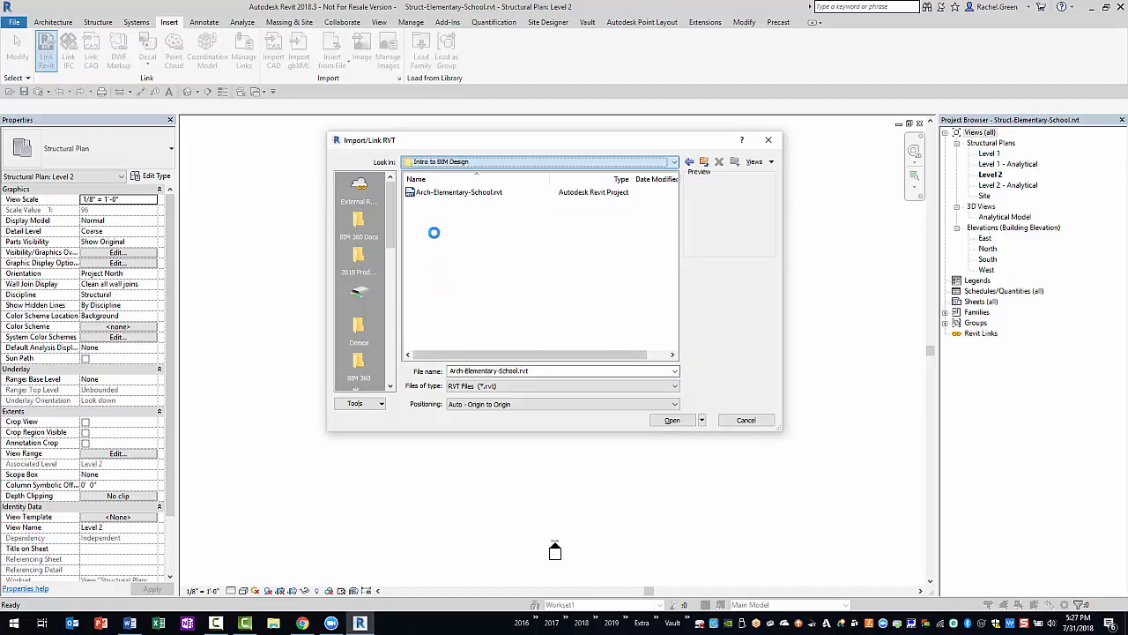
left_click(458, 192)
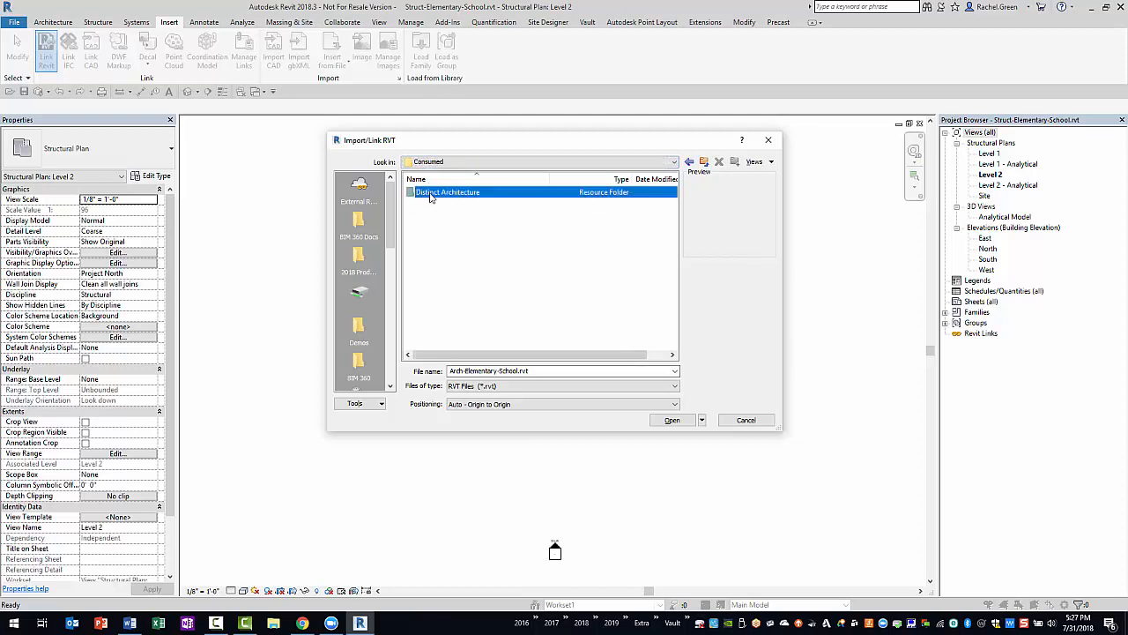
double_click(448, 192)
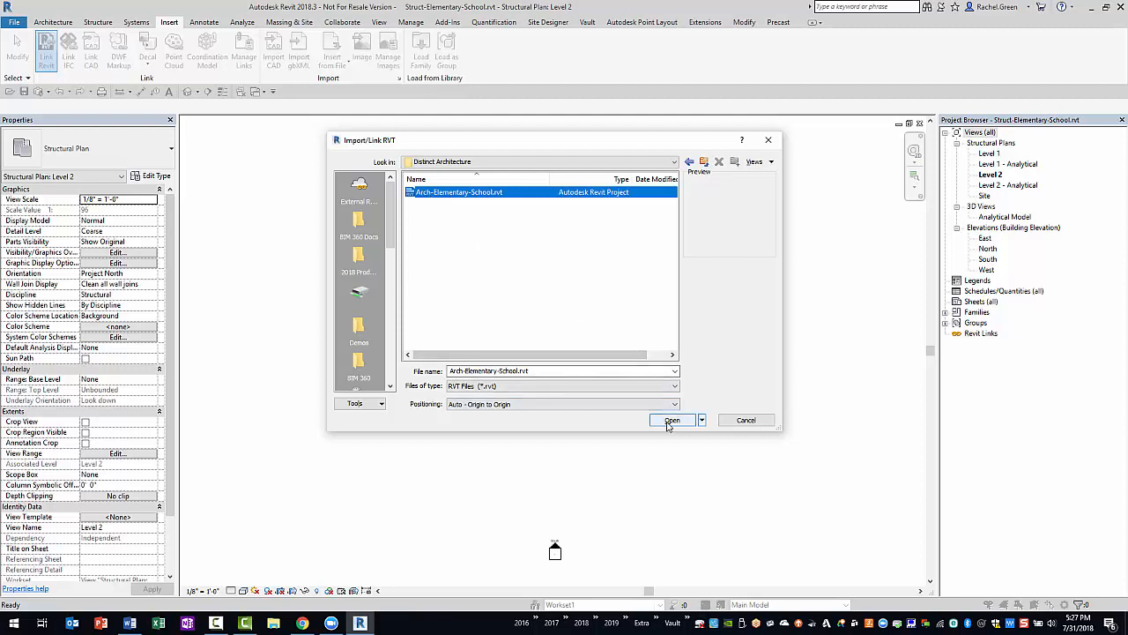
left_click(671, 419)
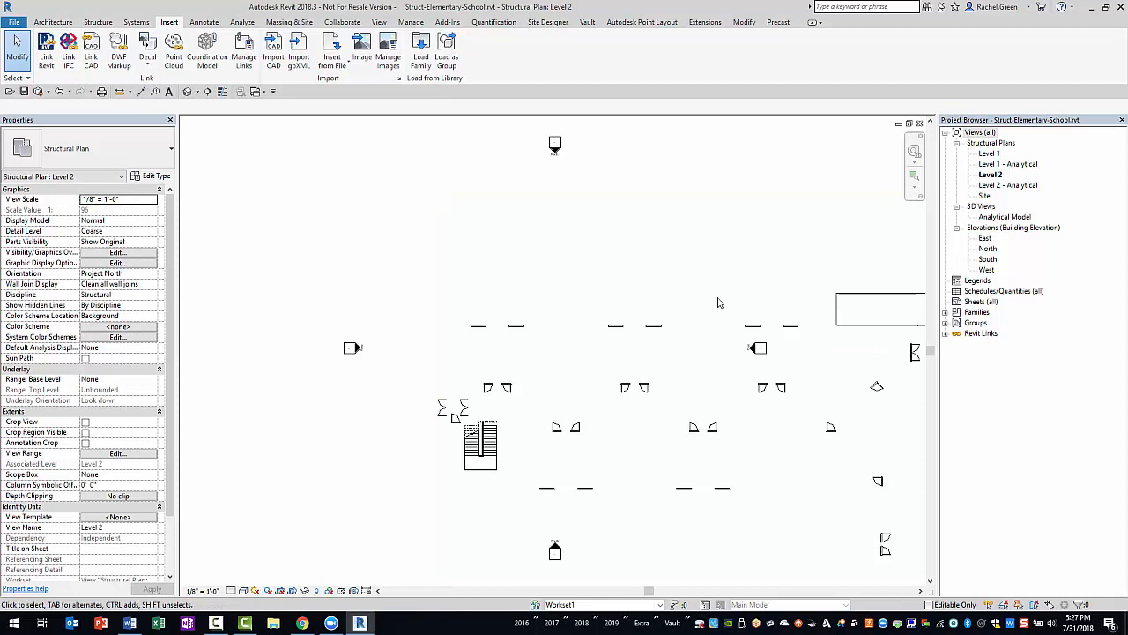
- Open the 3D view, set its discipline to Coordination and show all model categories
double_click(1012, 227)
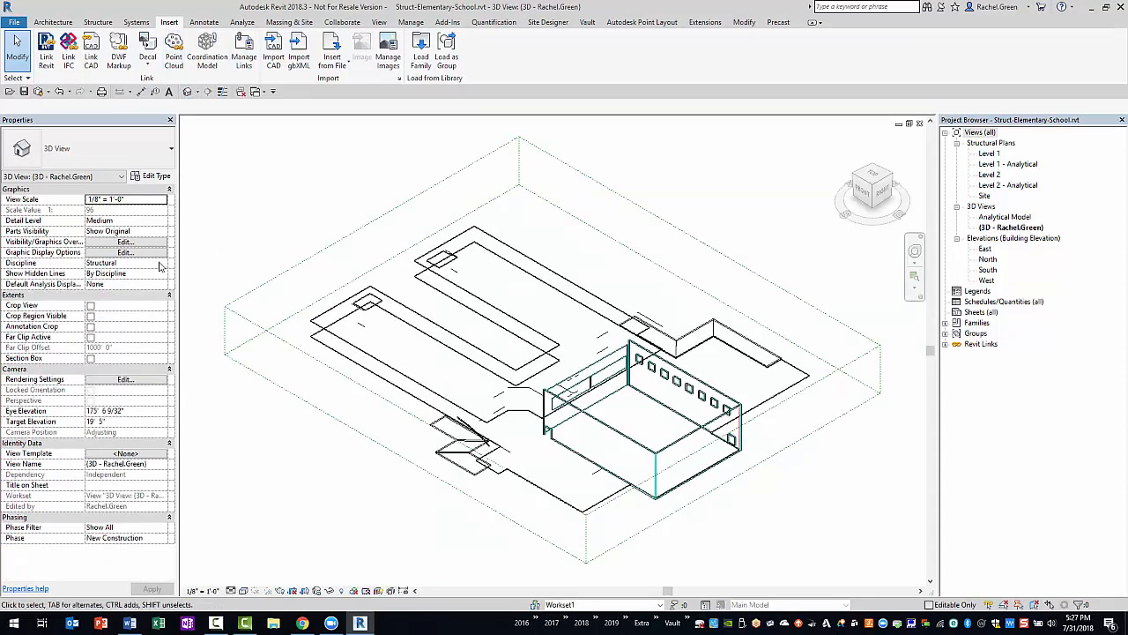
left_click(126, 263)
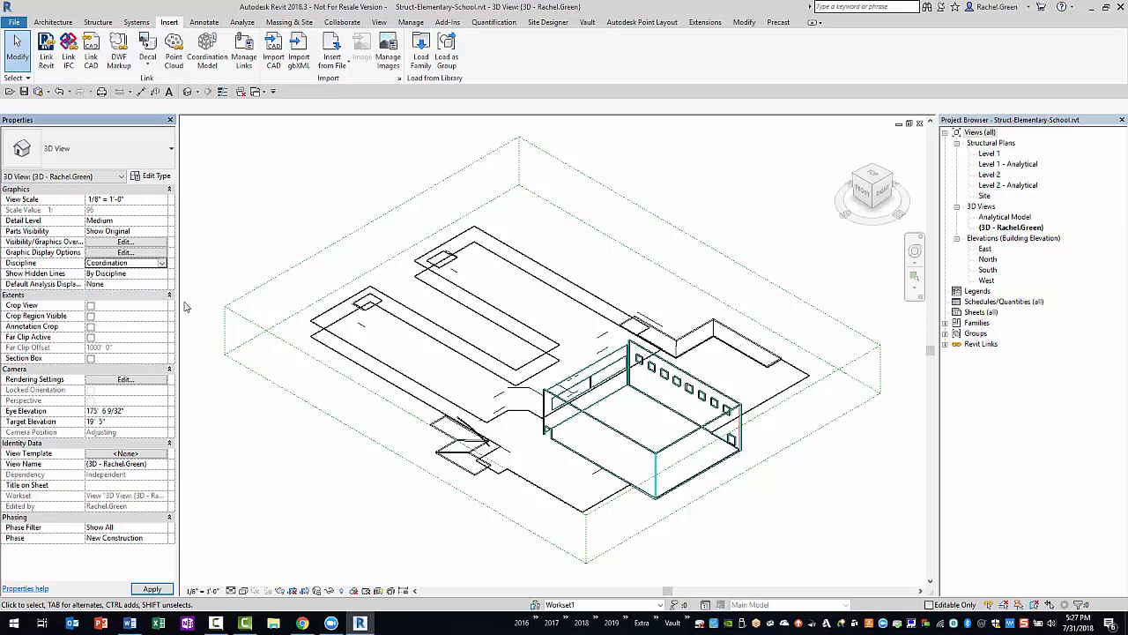
left_click(123, 241)
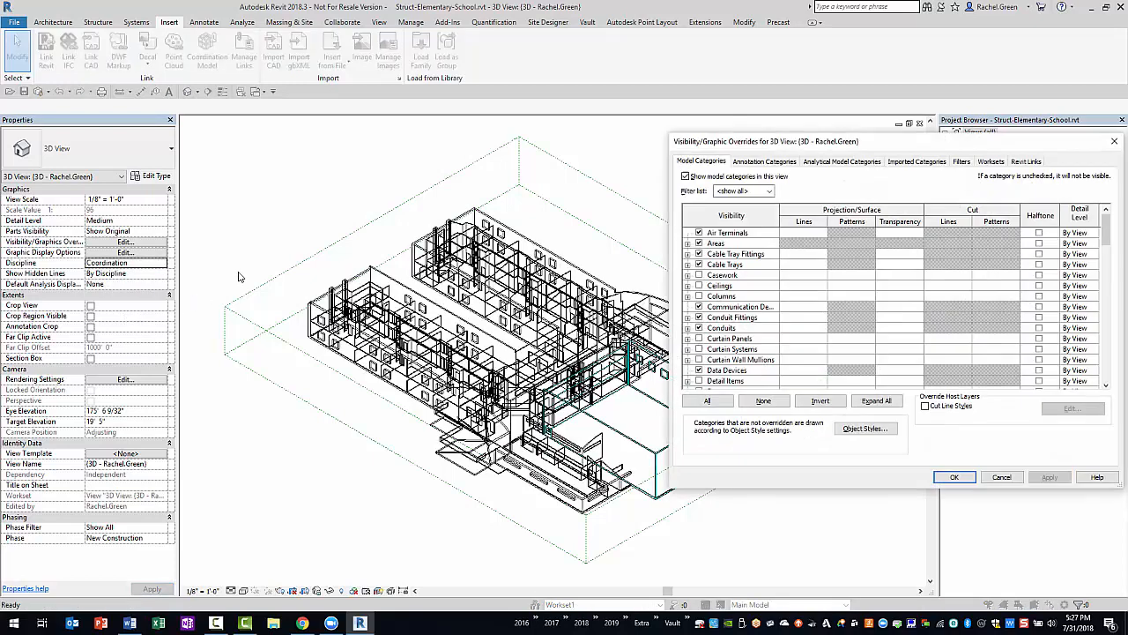
left_click(707, 400)
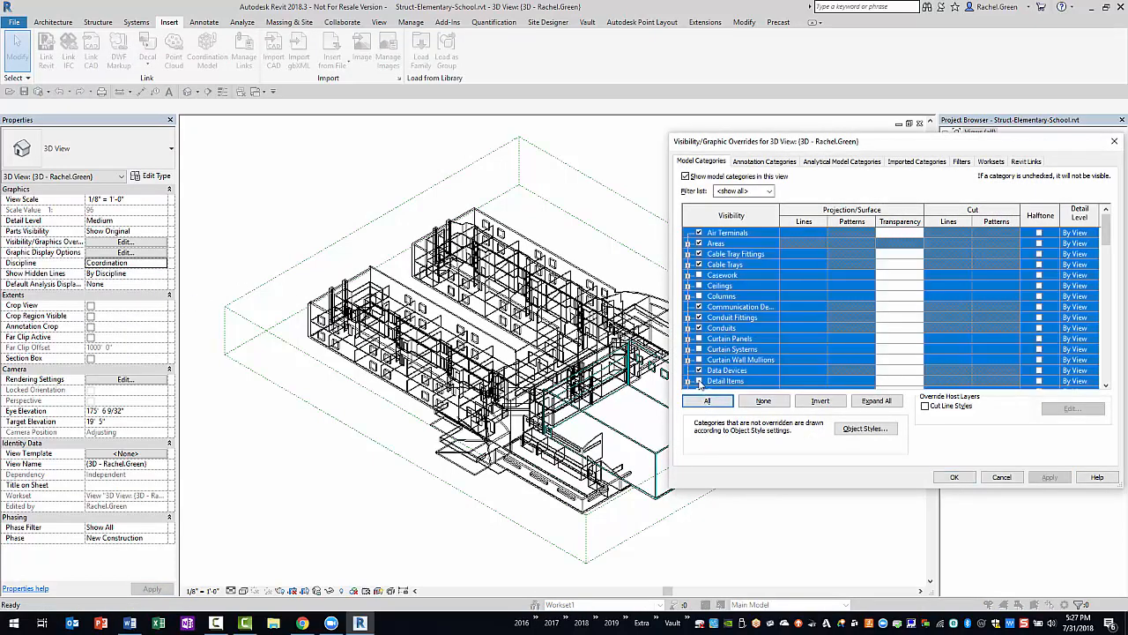
left_click(954, 476)
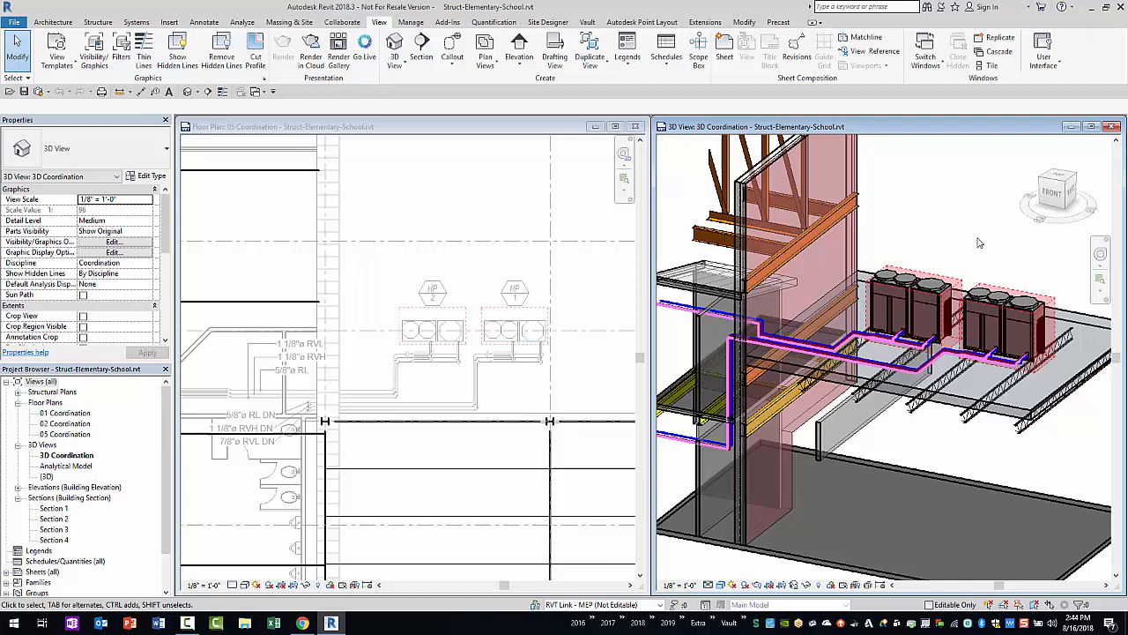
- Return to the Serious Structures team space and open the new Ideal Engineers, 100% DD package
left_click(303, 624)
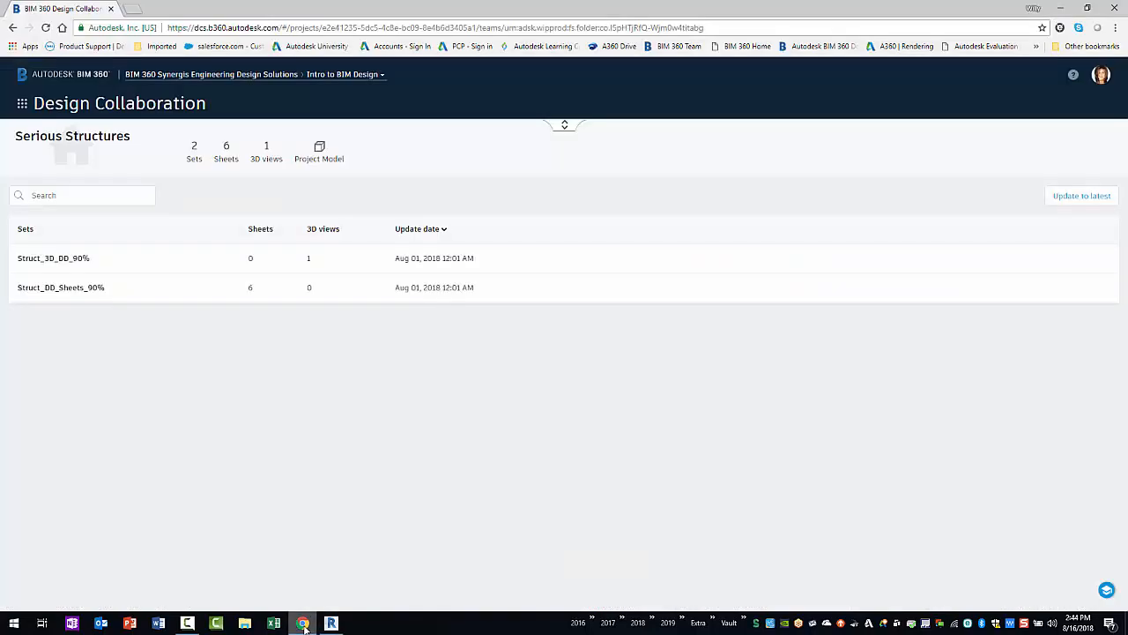
mouse_move(321, 588)
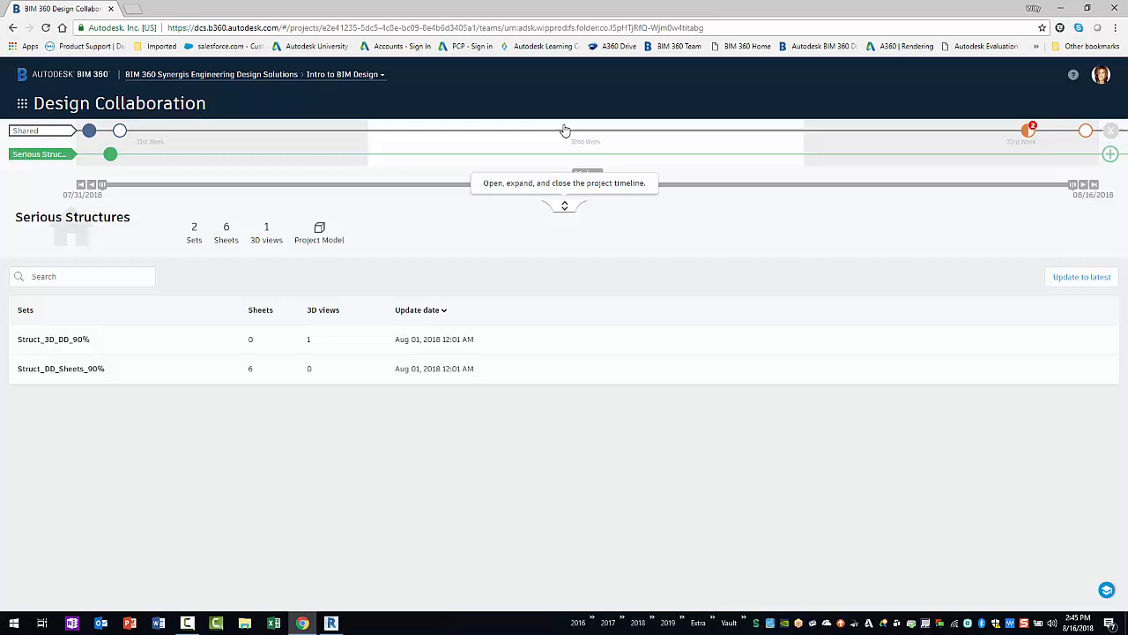
mouse_move(883, 141)
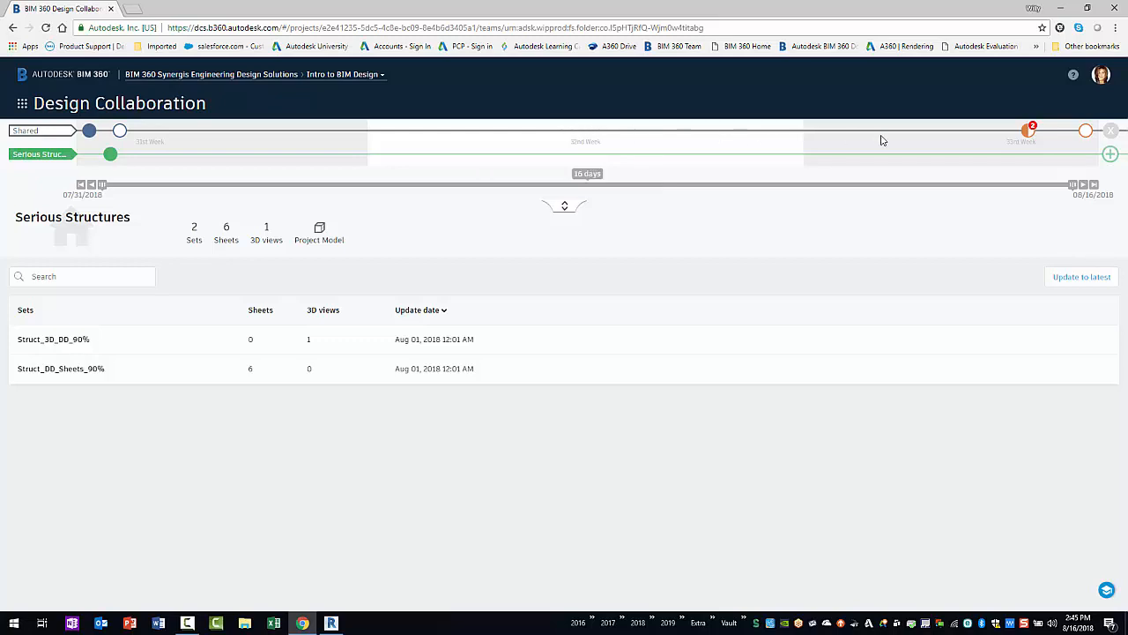
left_click(1085, 131)
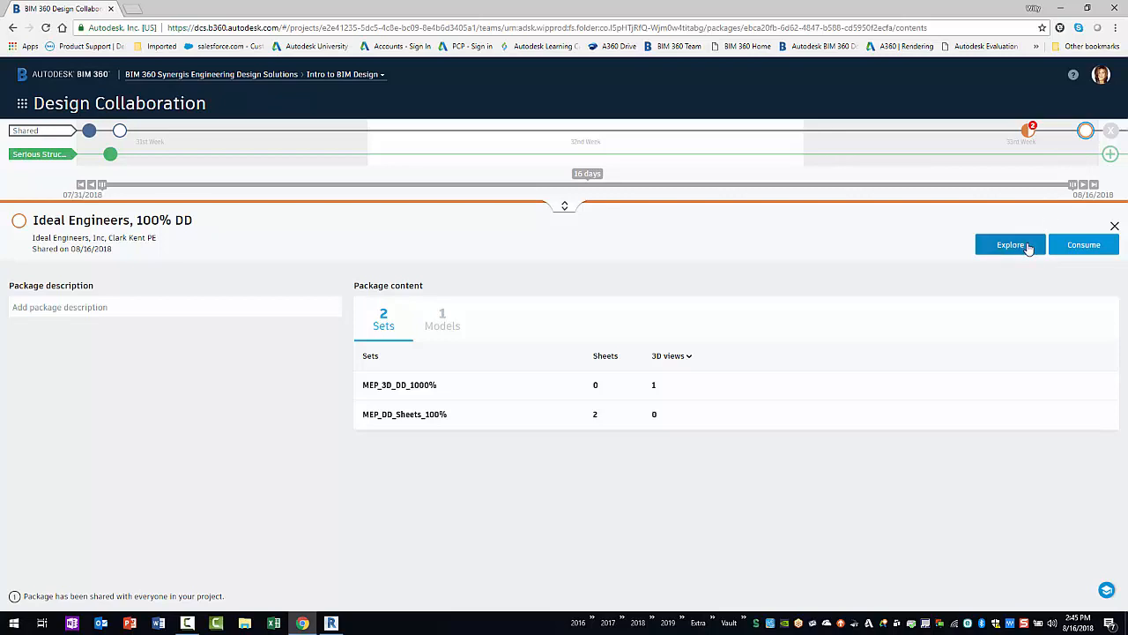
- Explore the Ideal Engineers package as the Project Model, showing only the MEP engineers' model
left_click(1010, 243)
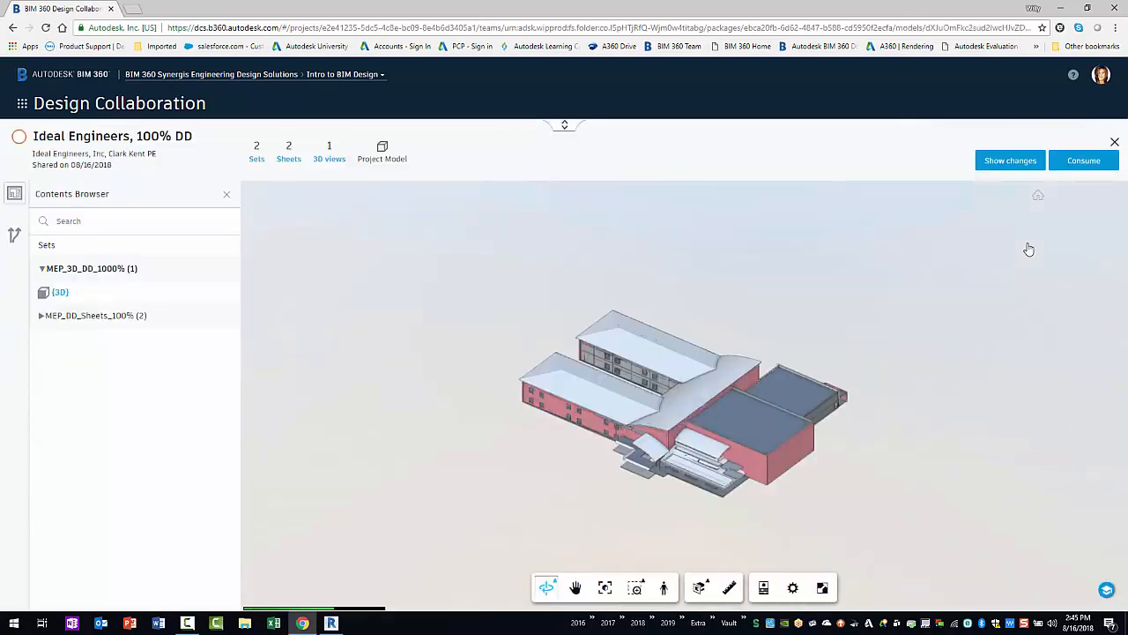
left_click(1010, 160)
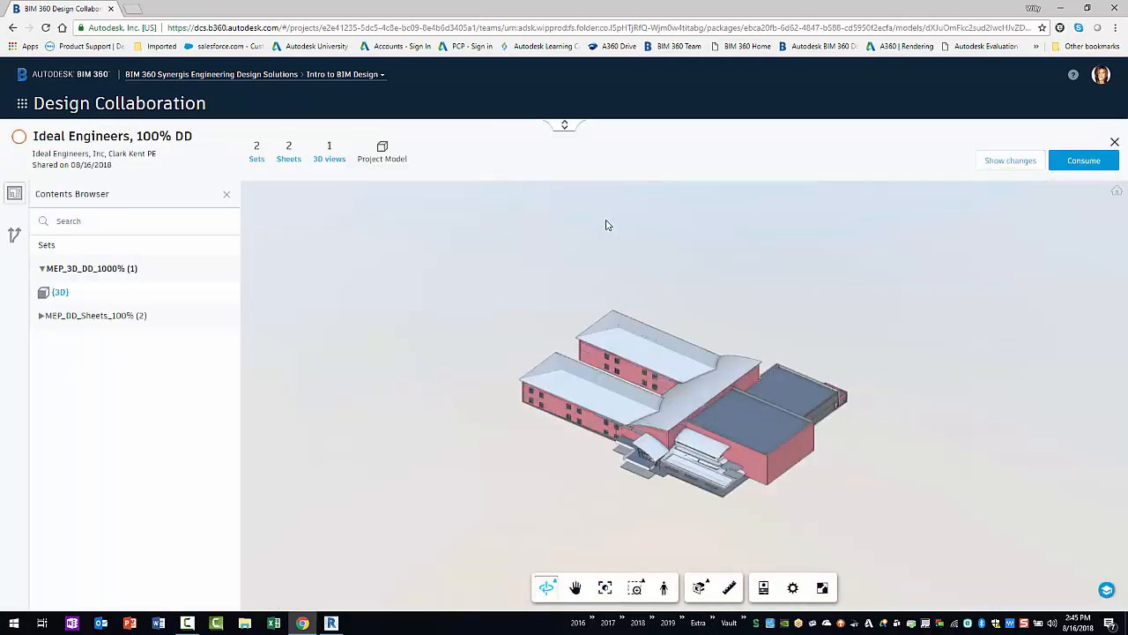
left_click(381, 151)
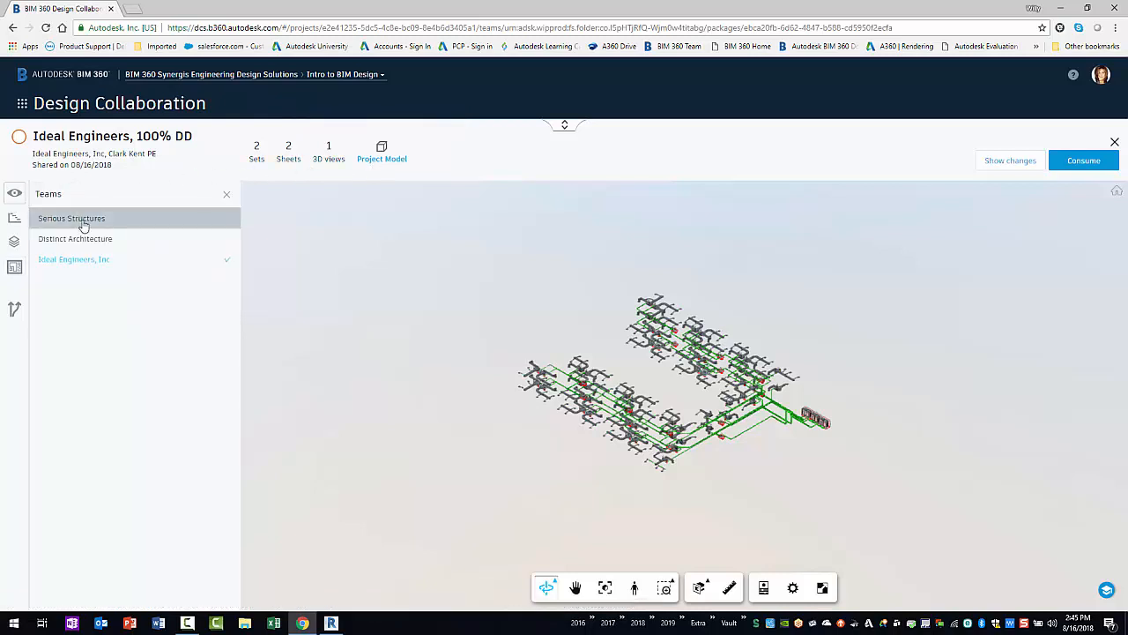
left_click(71, 218)
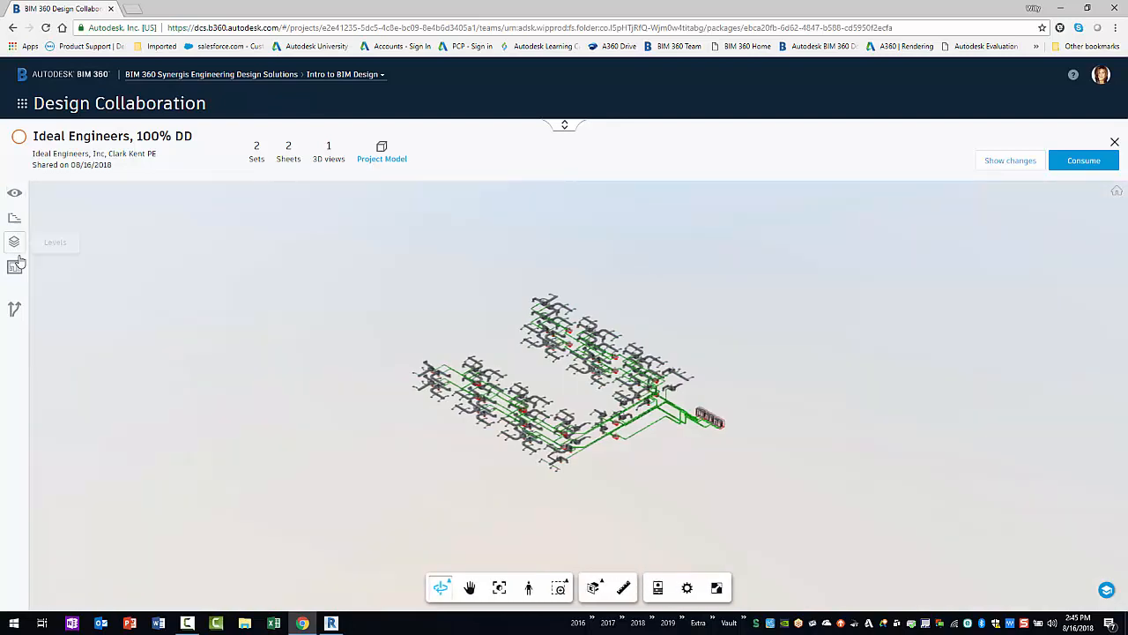
- Show the MEP package changes and toggle off Removed and Modified, leaving only Added
left_click(1009, 160)
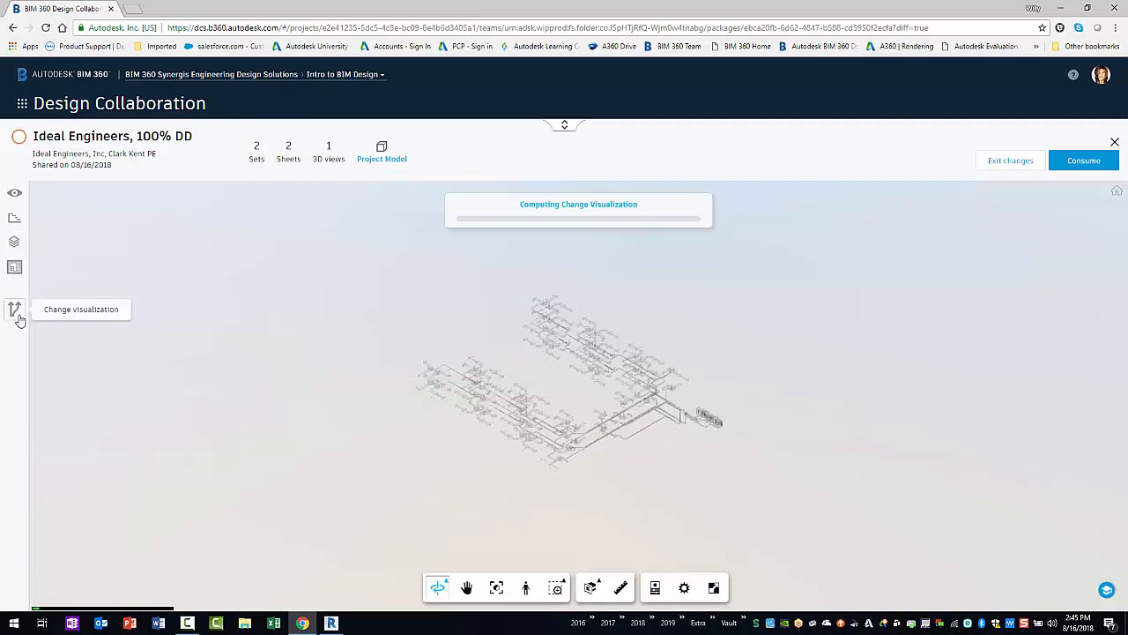
left_click(14, 308)
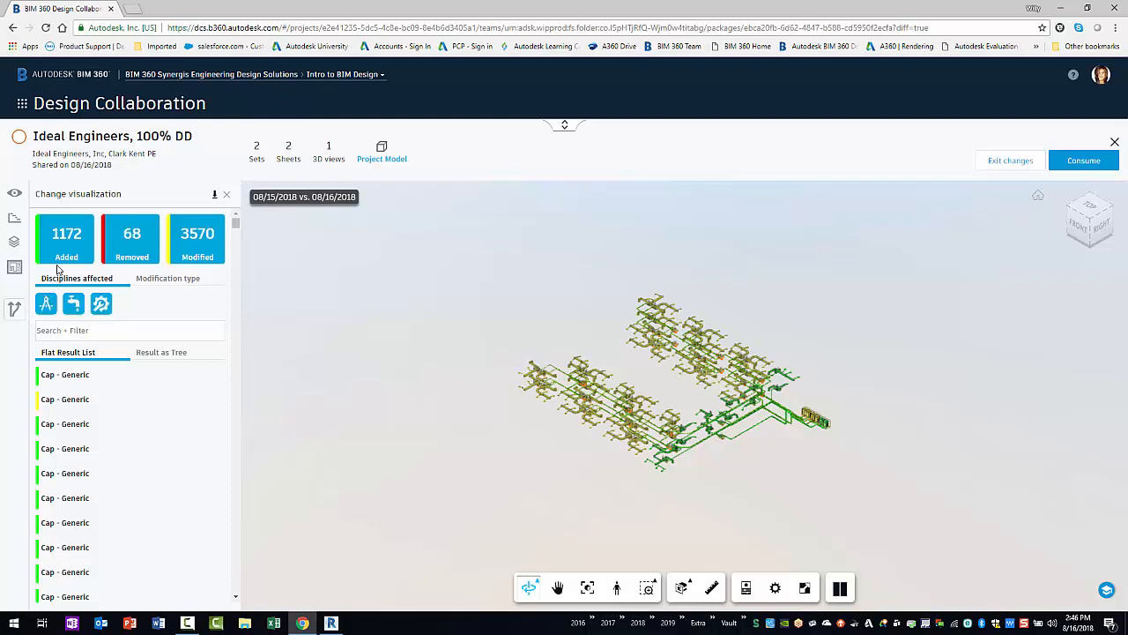
mouse_move(212, 270)
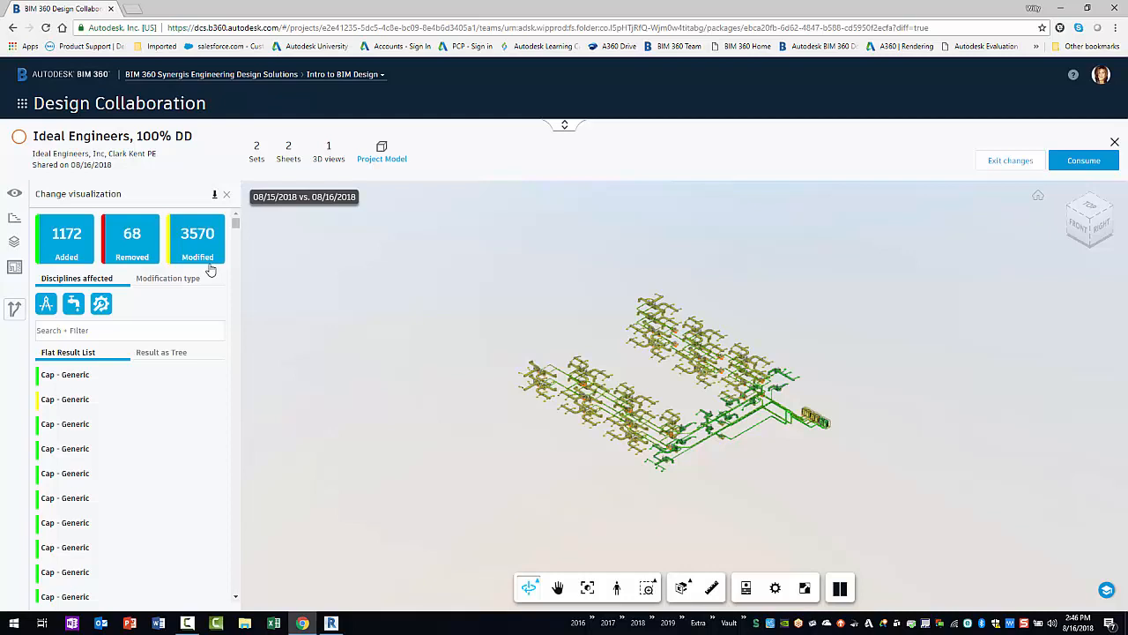
mouse_move(209, 250)
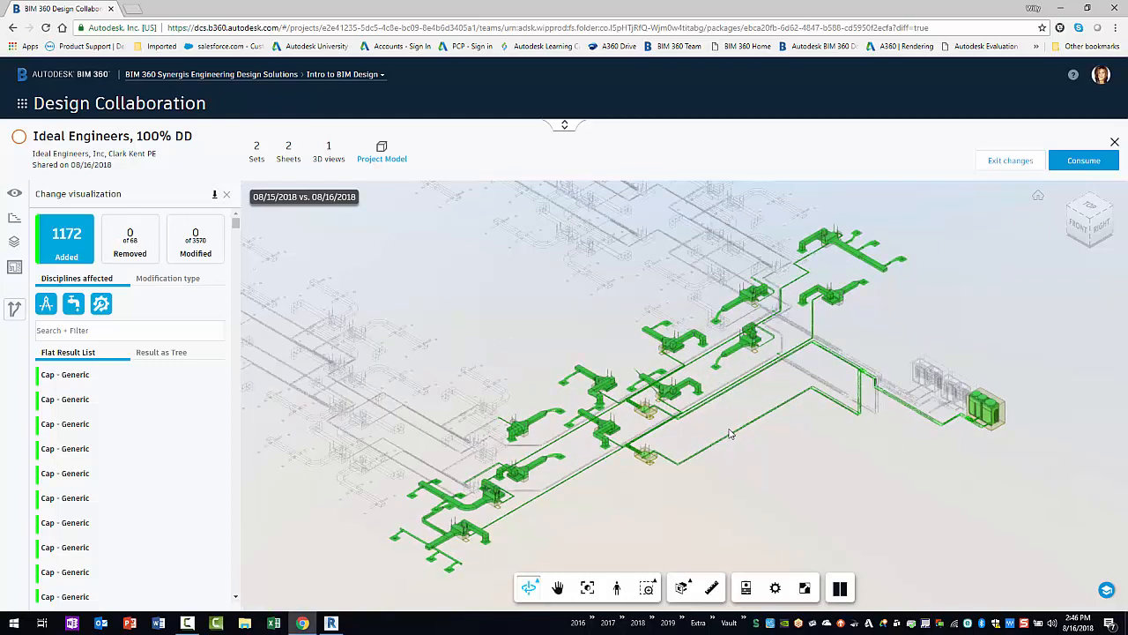
mouse_move(102, 303)
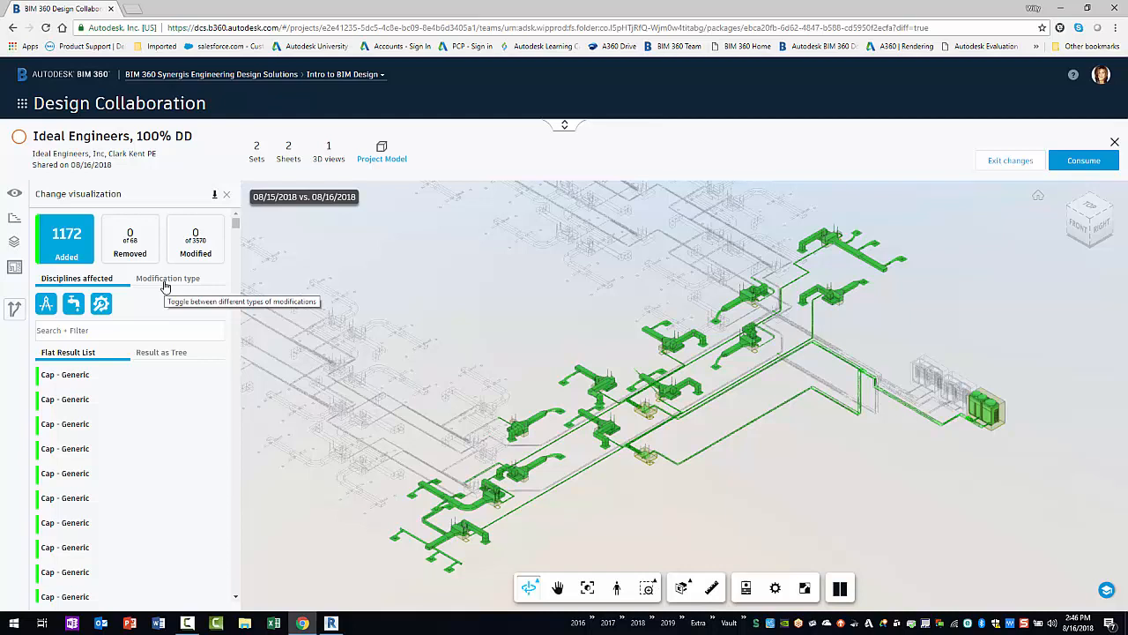
mouse_move(139, 293)
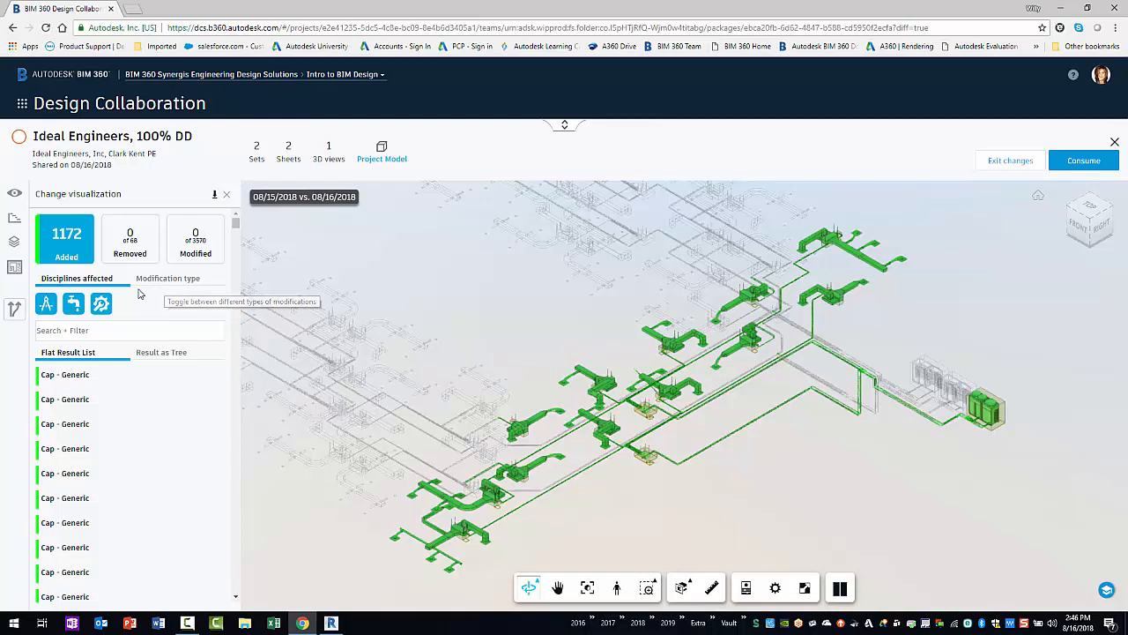
- Filter the added items by discipline and by Mechanical Equipment category, then clear the filters
left_click(74, 303)
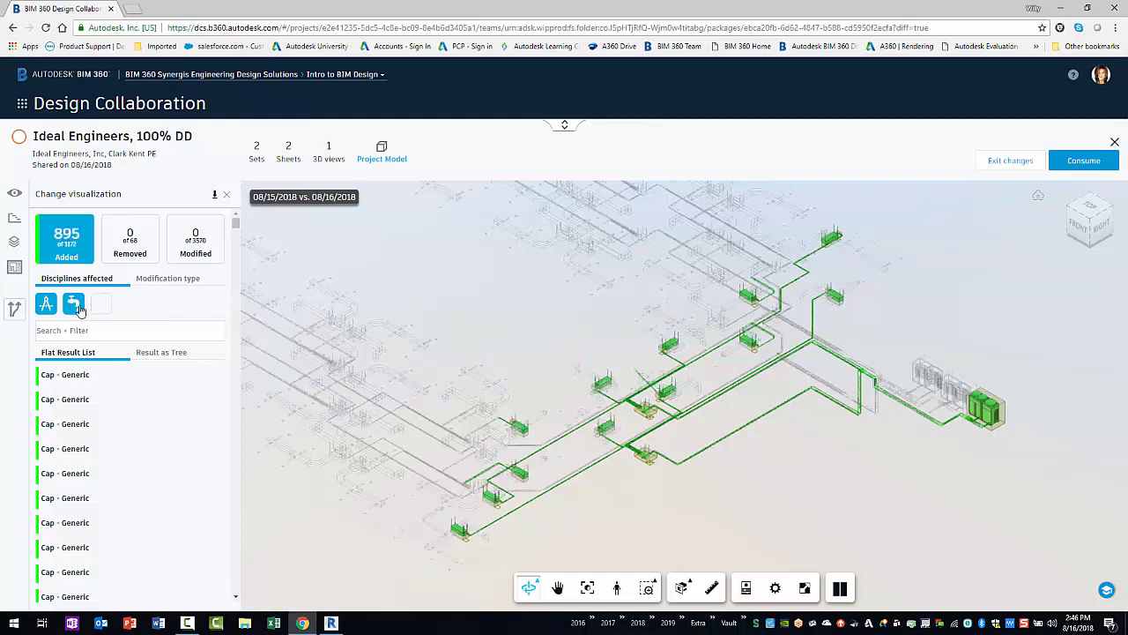
left_click(167, 279)
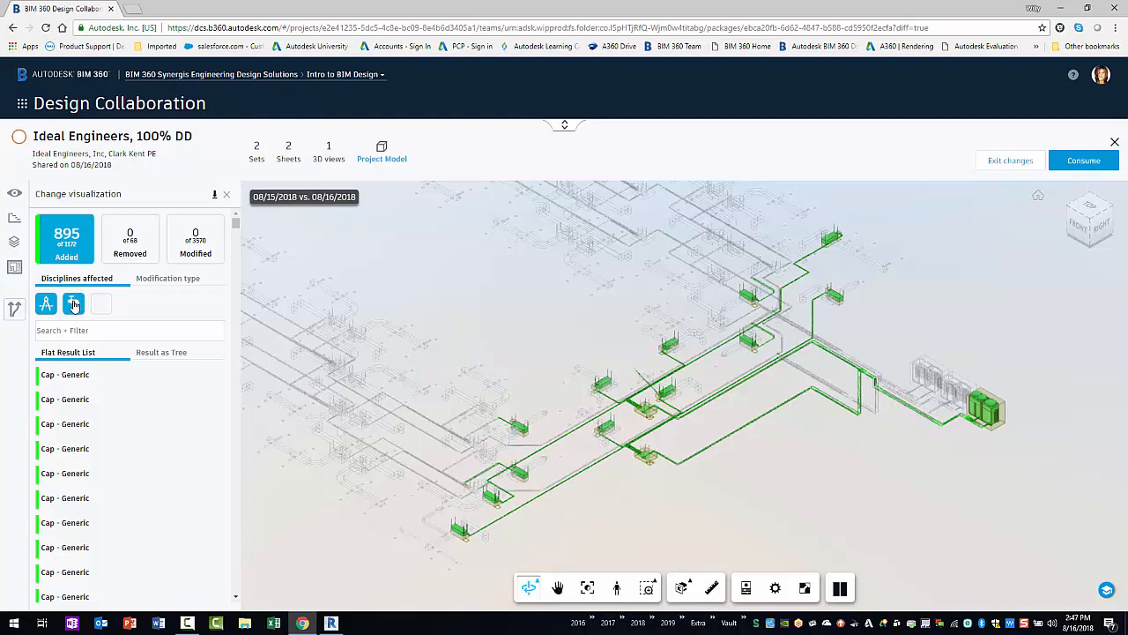
left_click(74, 303)
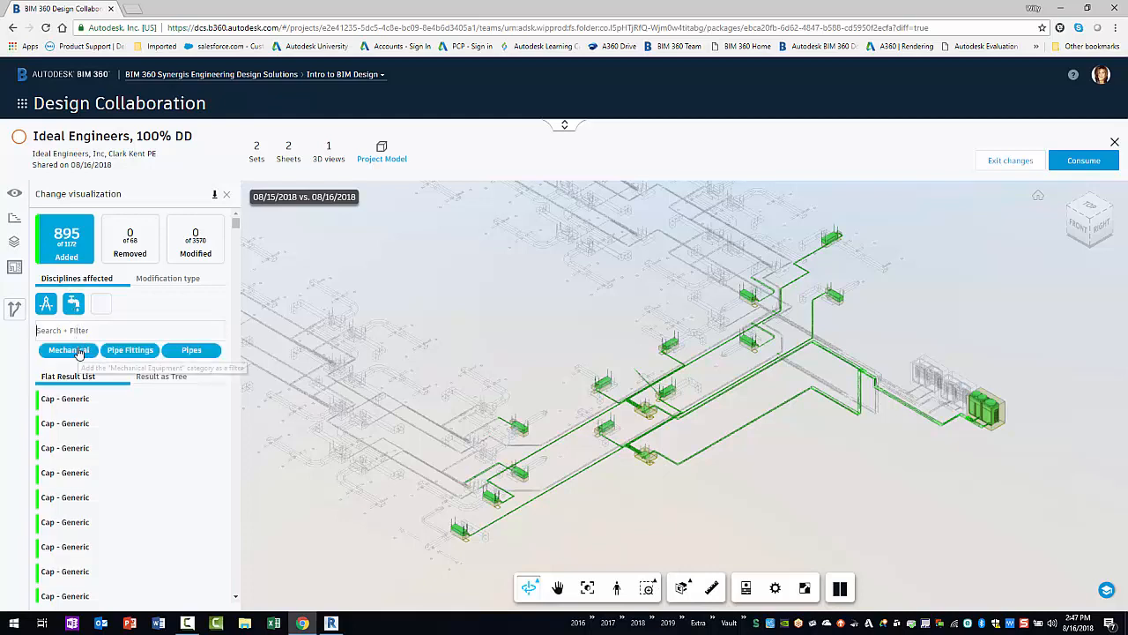
left_click(67, 349)
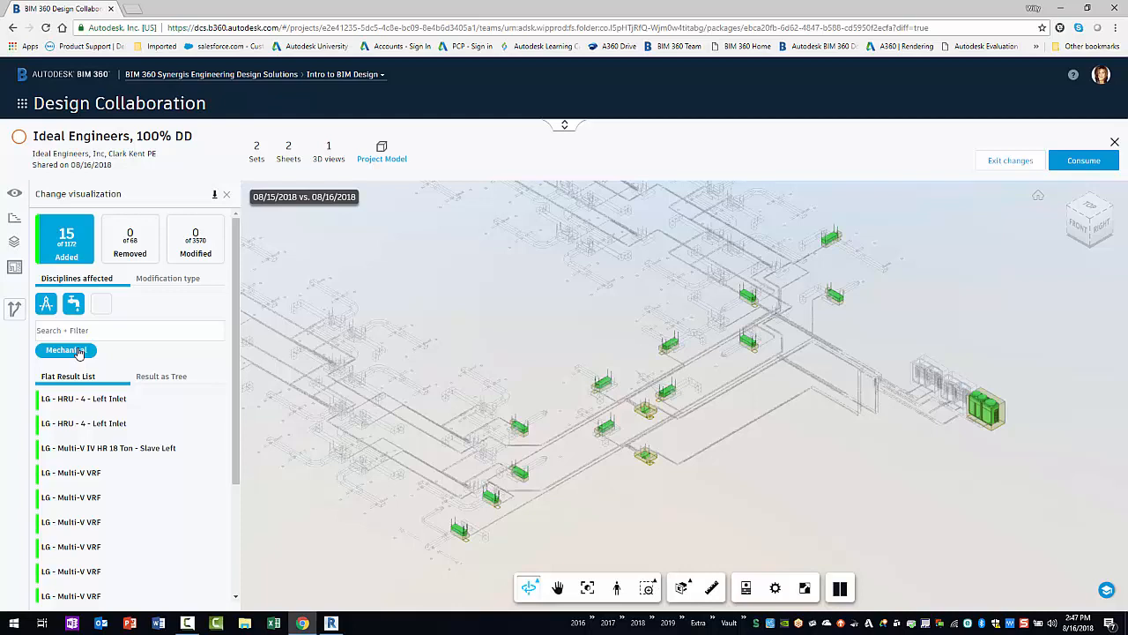
left_click(66, 349)
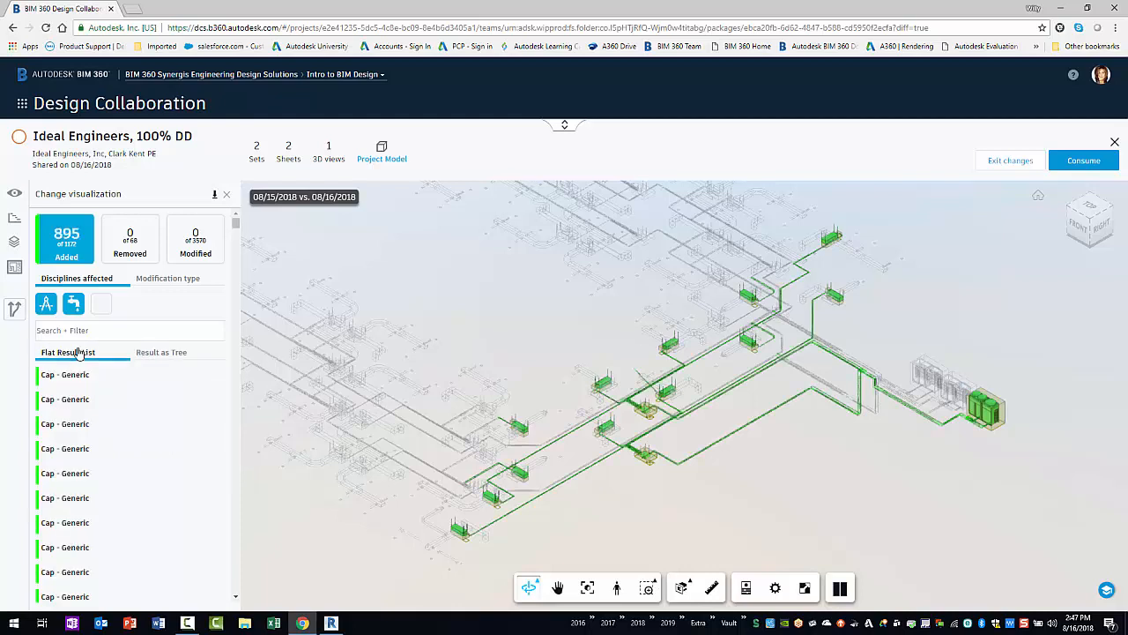
mouse_move(67, 353)
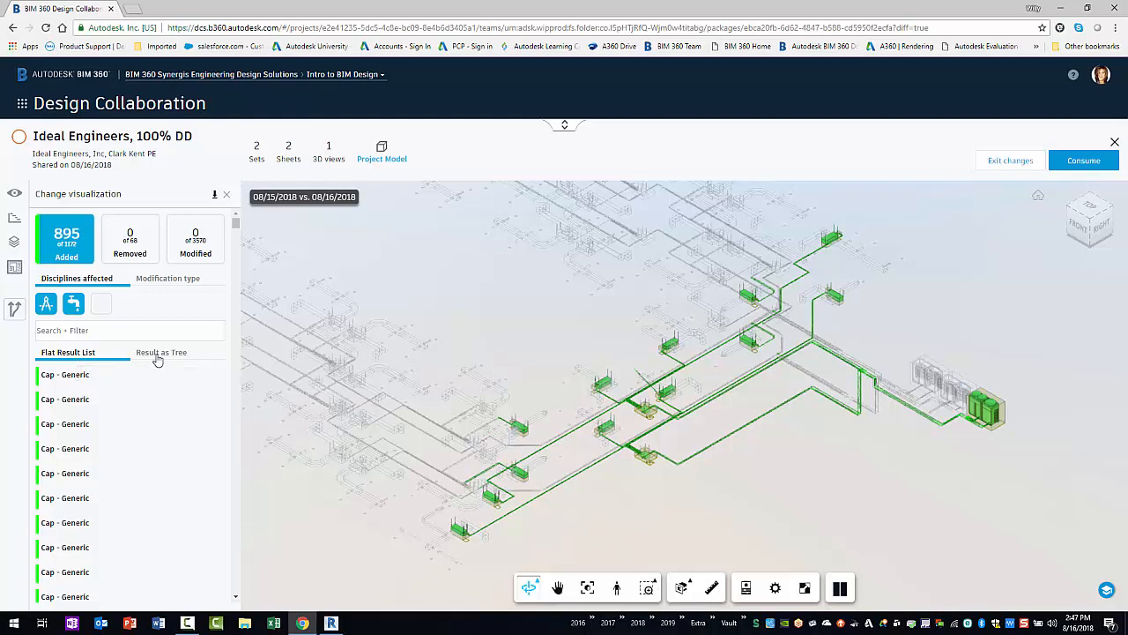
- View the added results as a tree and exit the package change comparison
left_click(162, 352)
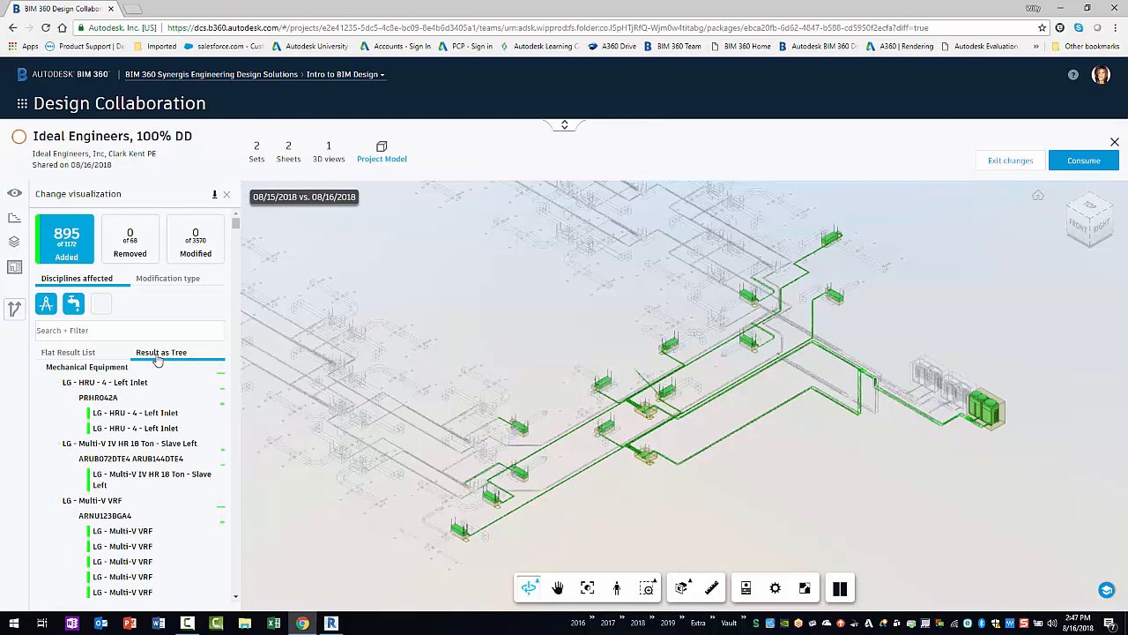
mouse_move(128, 360)
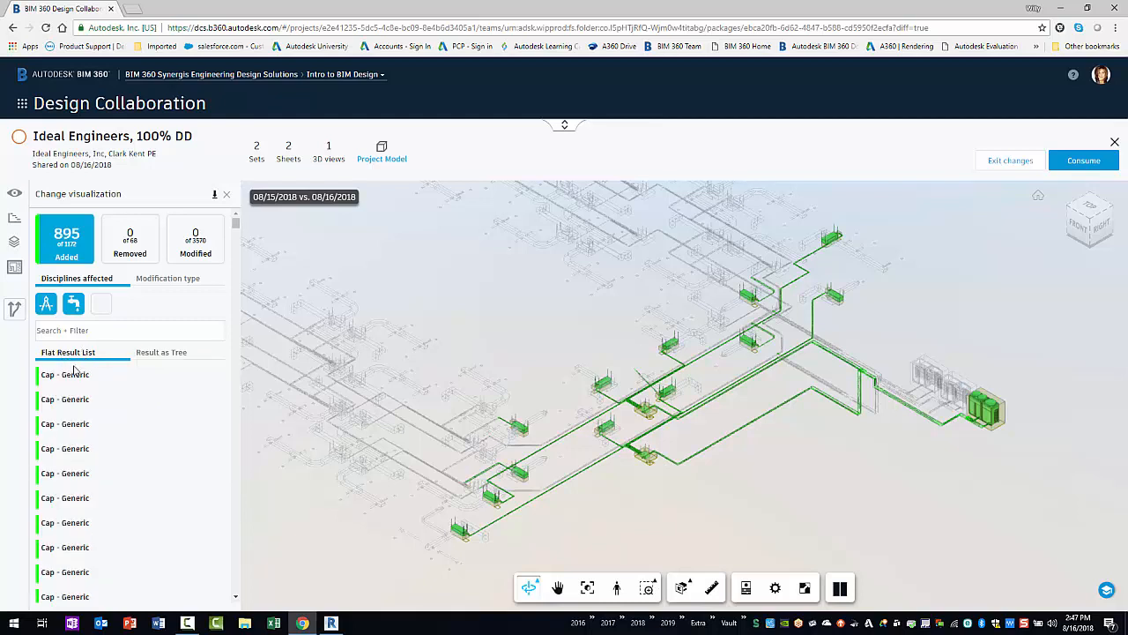
left_click(63, 374)
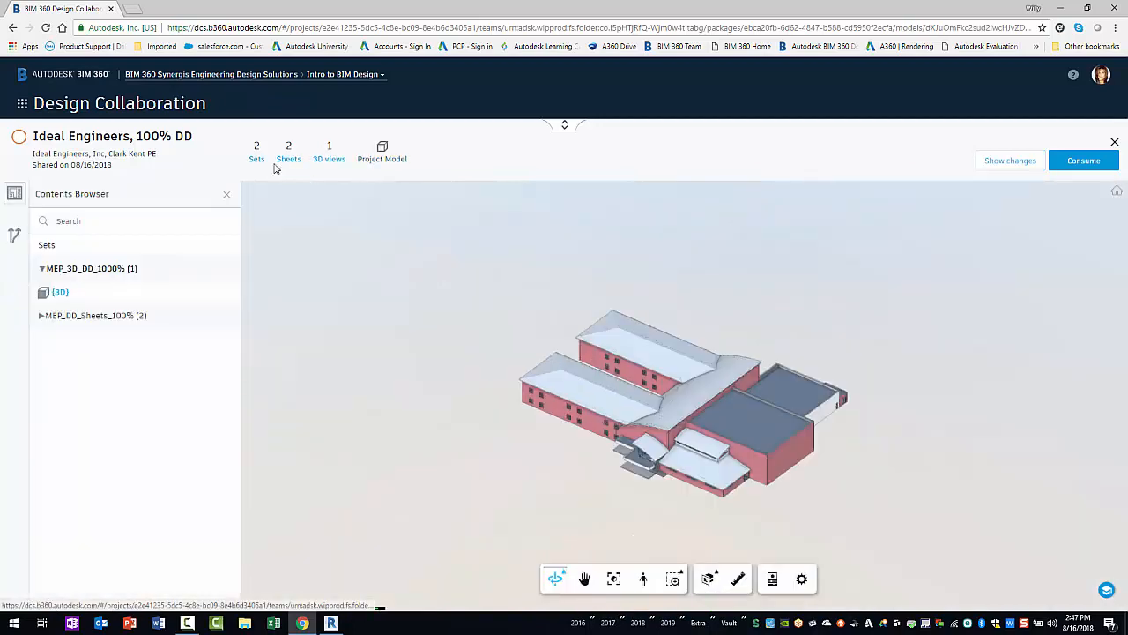
- Show only the added elements on the M102 - HVAC PLAN sheet in MEP_DD_Sheets_100%
left_click(40, 313)
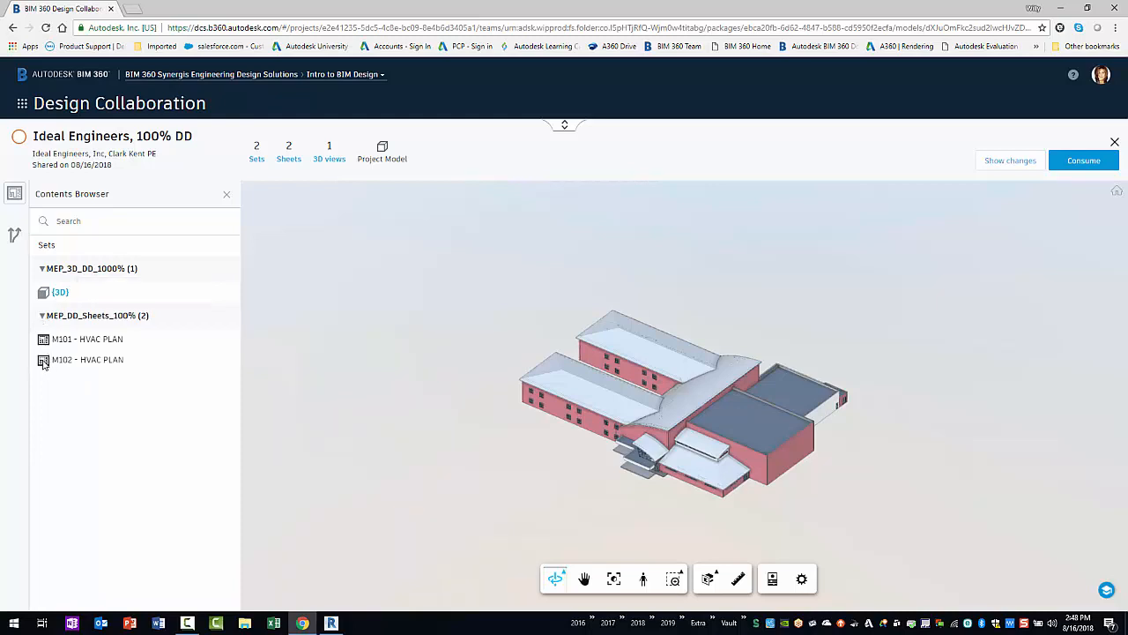
left_click(88, 360)
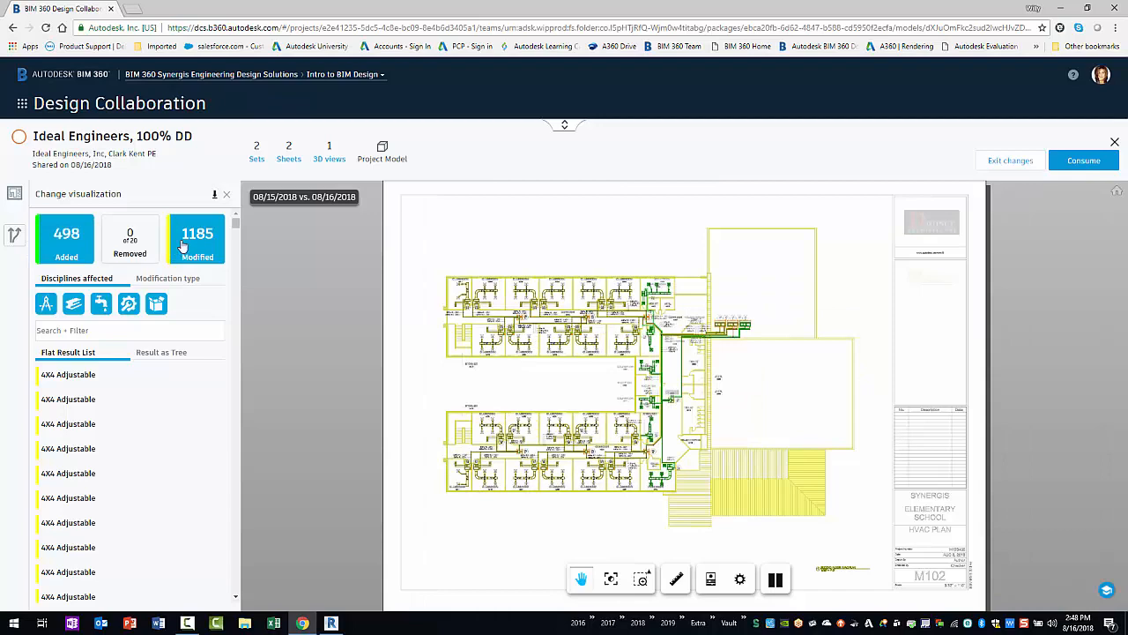
left_click(196, 238)
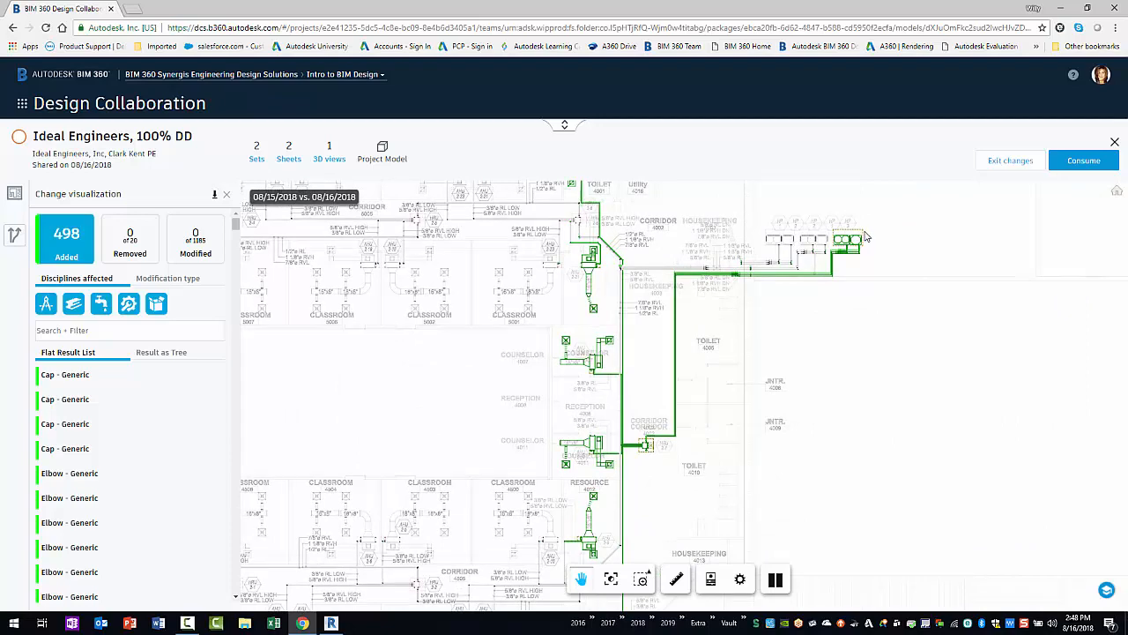
mouse_move(1019, 197)
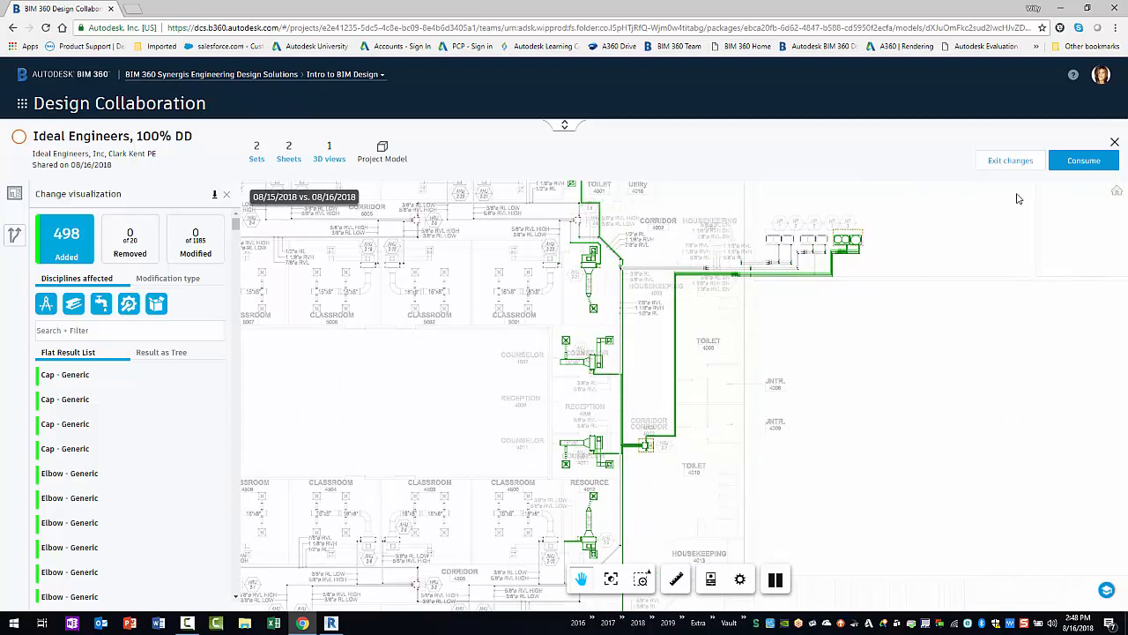
- Consume the Ideal Engineers MEP package into the team space
left_click(1083, 158)
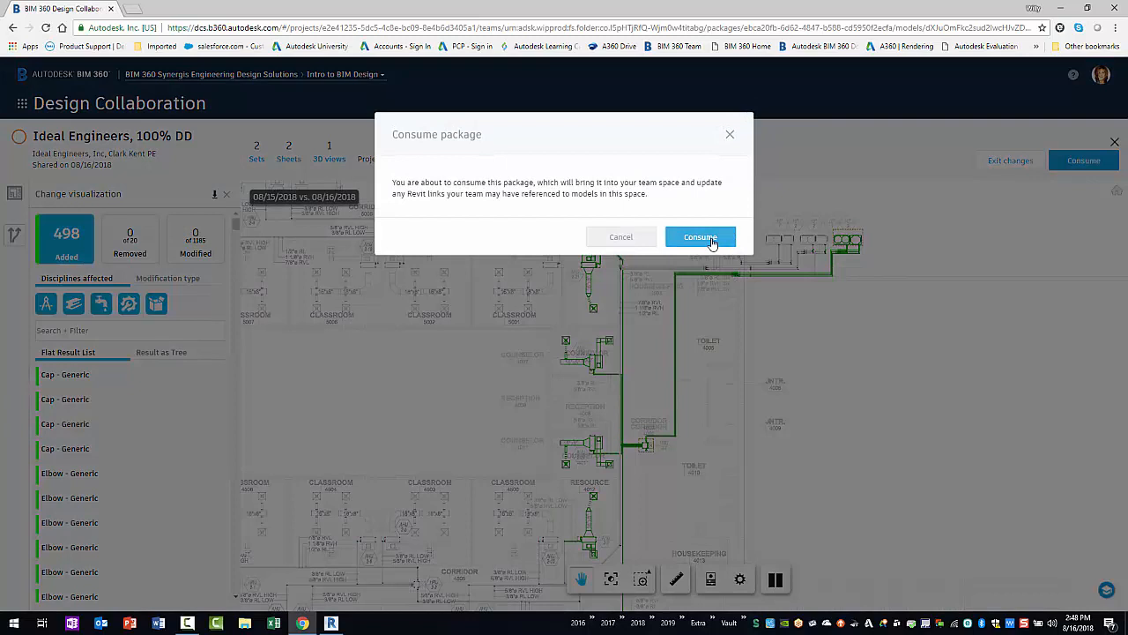
left_click(700, 237)
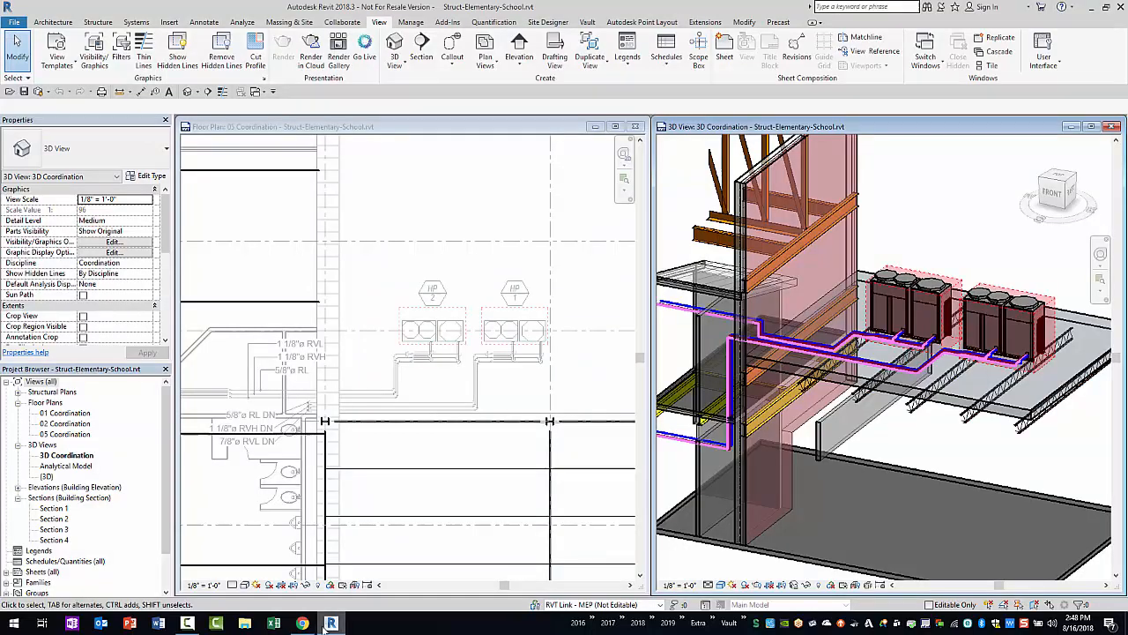
- Reload the MEP-Elementary-School.rvt link under Revit Links in the Project Browser
scroll("down", 3)
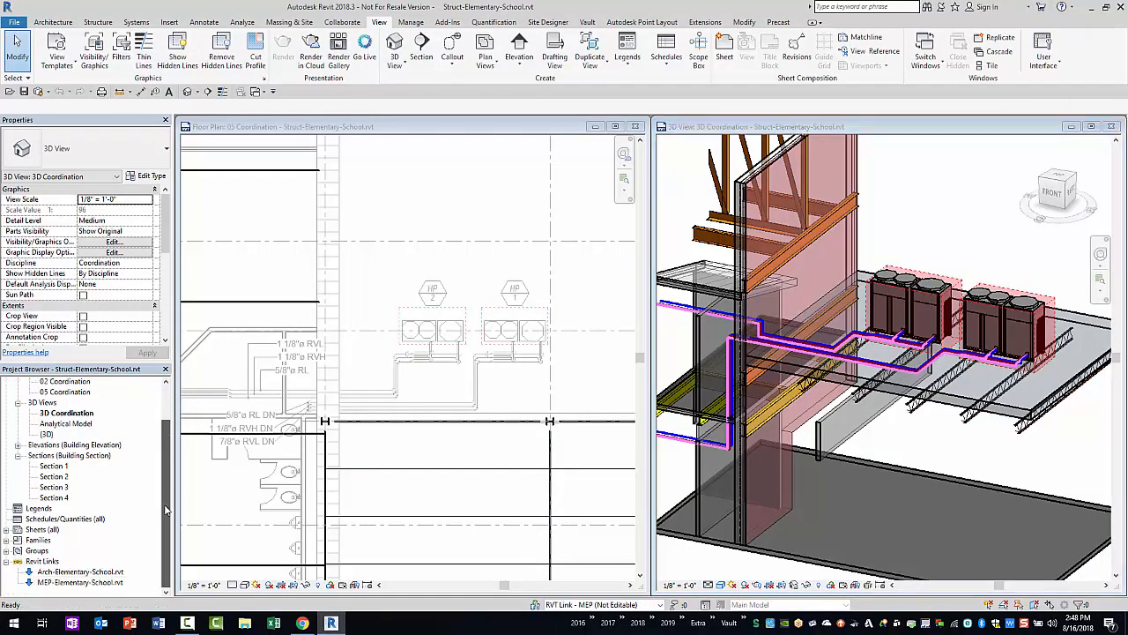
right_click(42, 561)
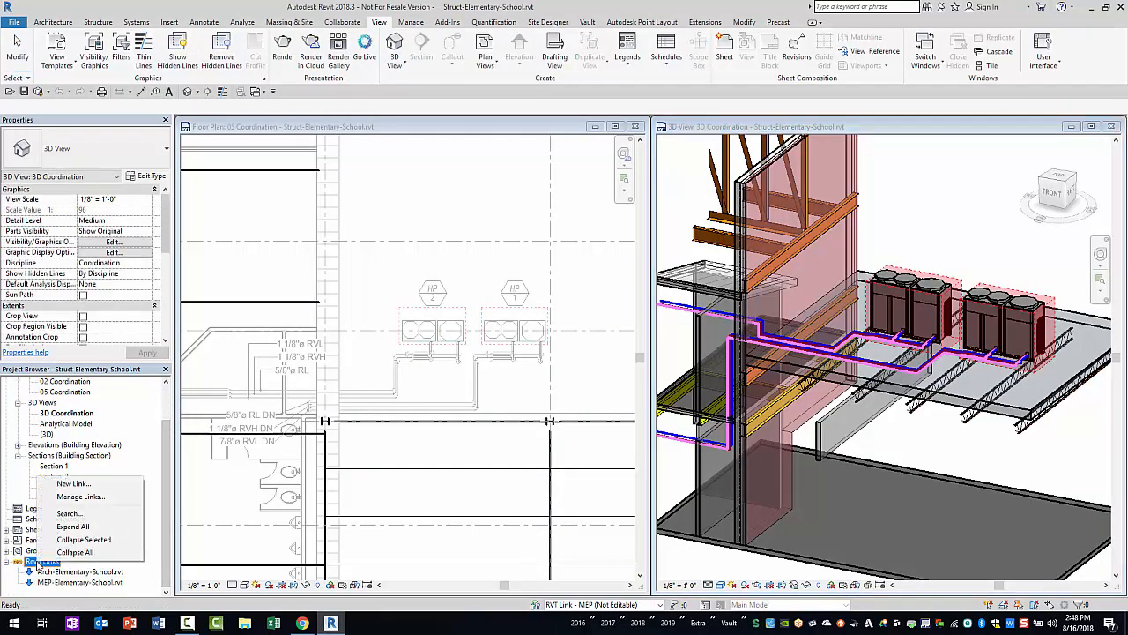
mouse_move(81, 497)
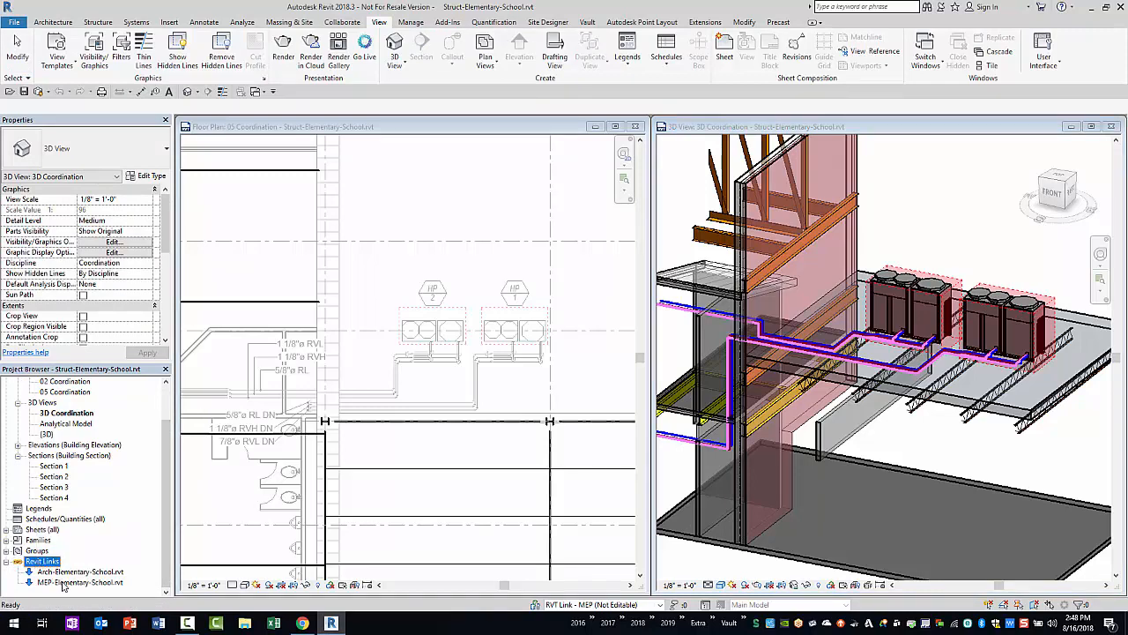
right_click(80, 582)
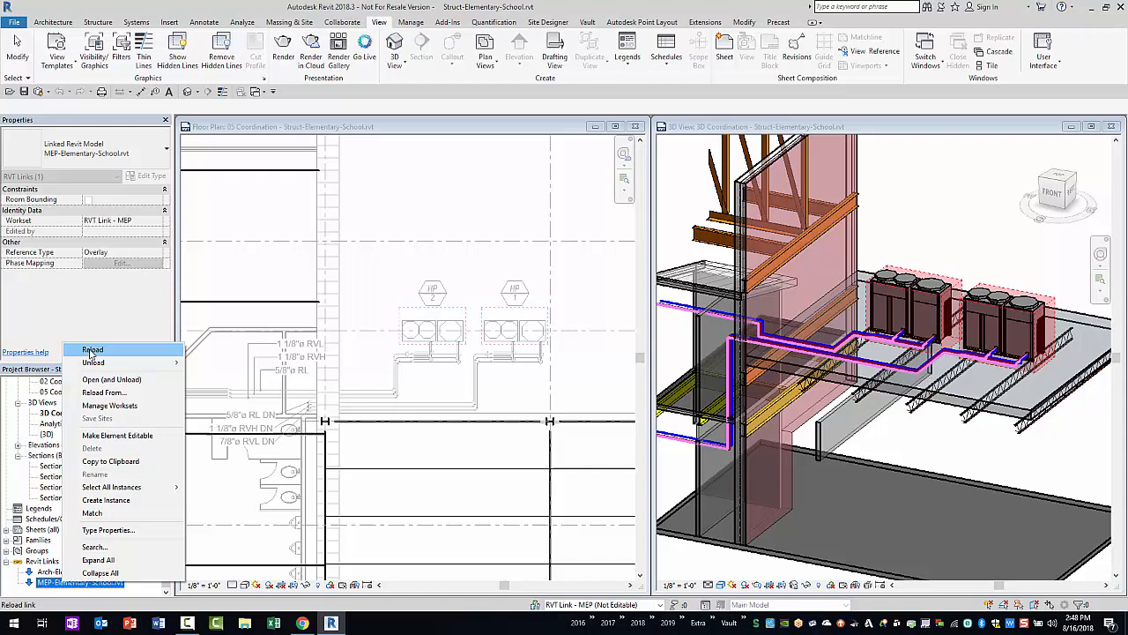
left_click(92, 349)
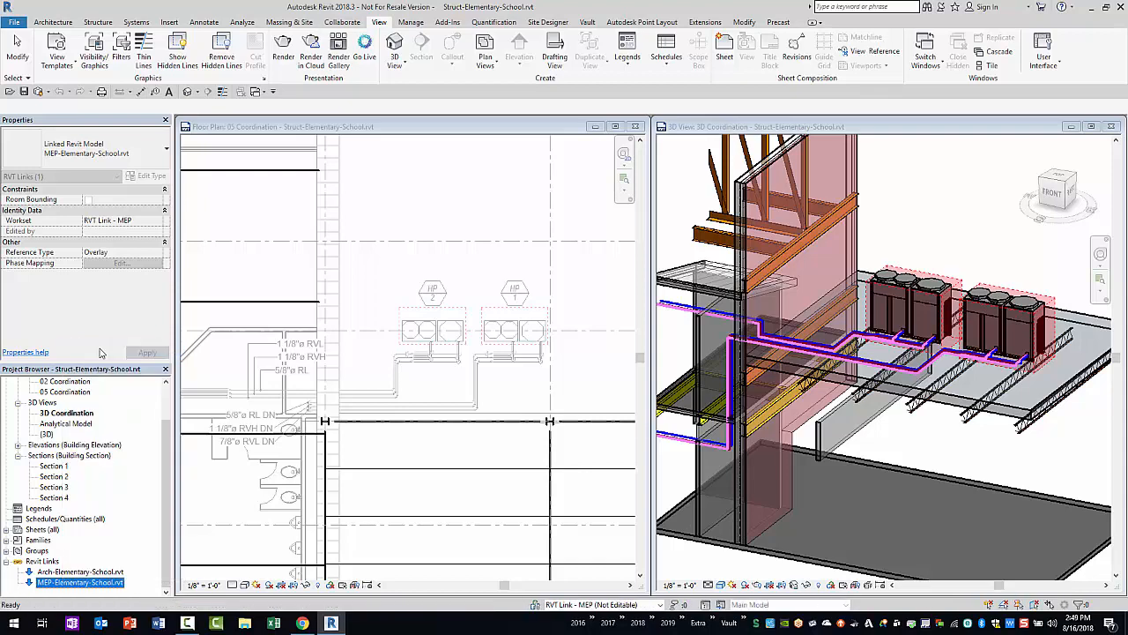